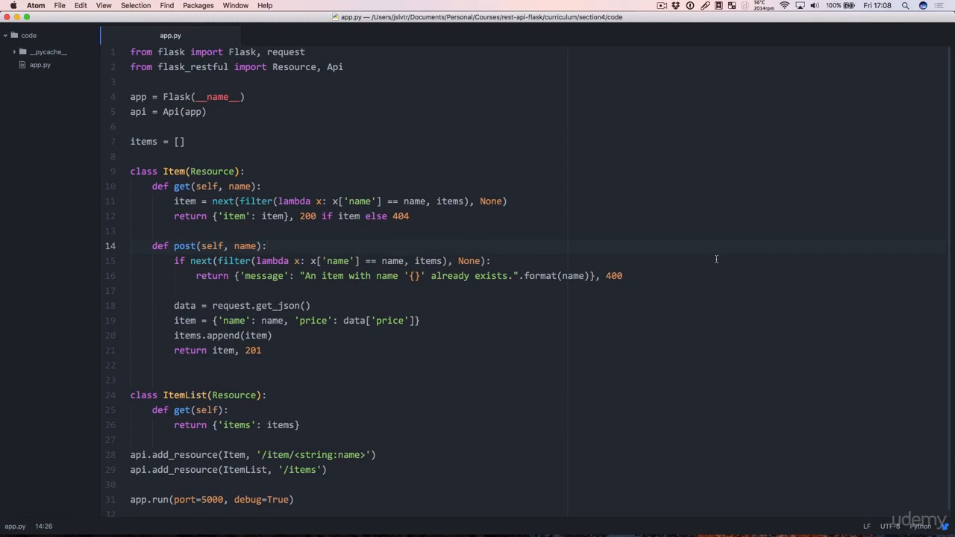
- Install Flask-JWT with pip in the Terminal's activated virtual environment
click(268, 246)
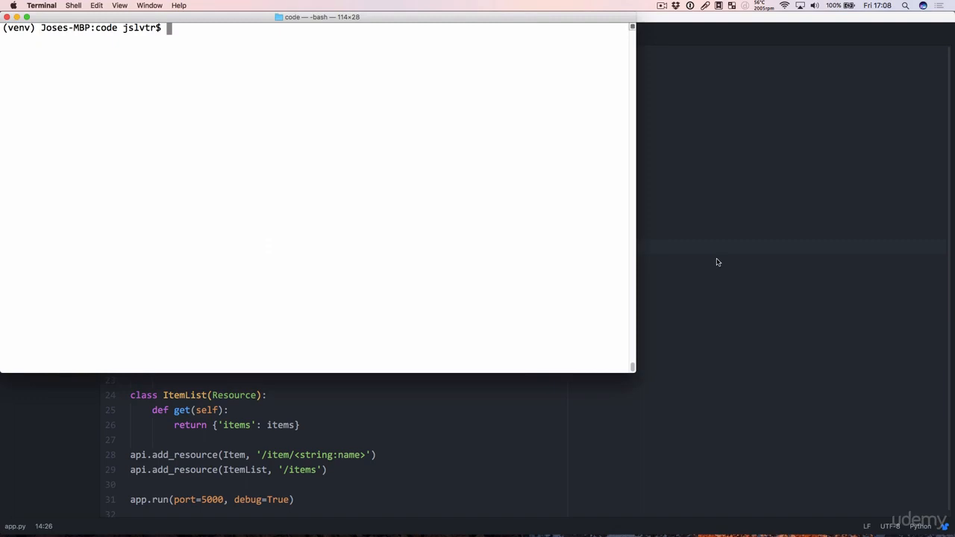
text(pip install Flask-JWT)
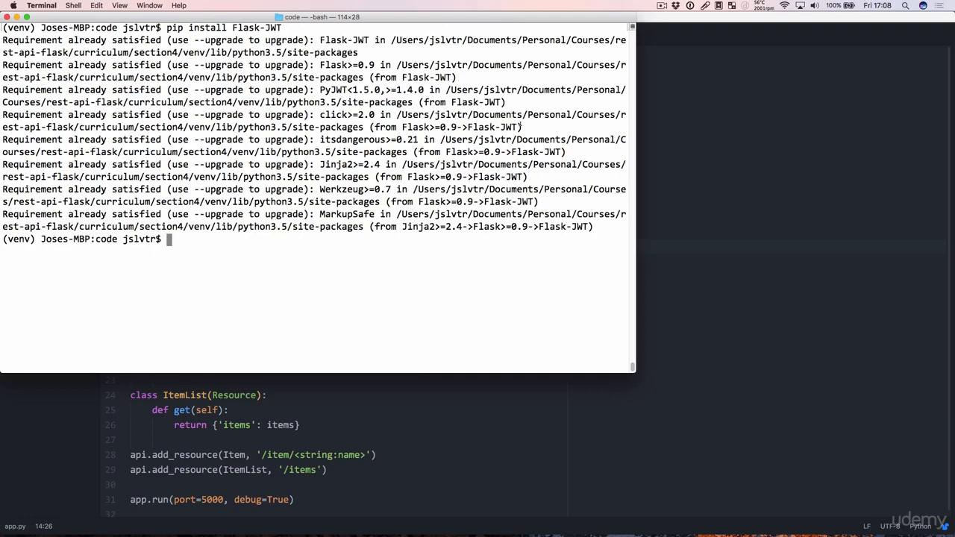
mouse_move(680, 180)
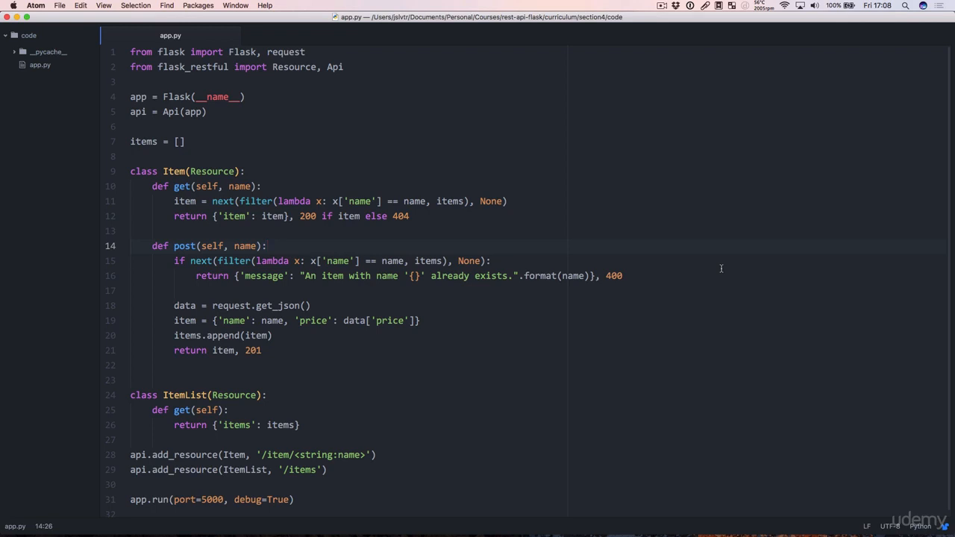
click(267, 246)
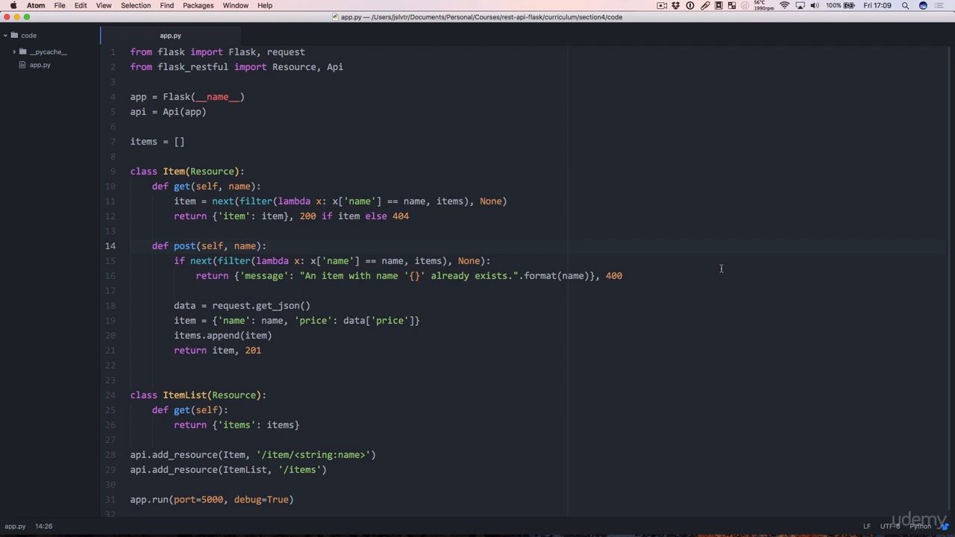
click(268, 246)
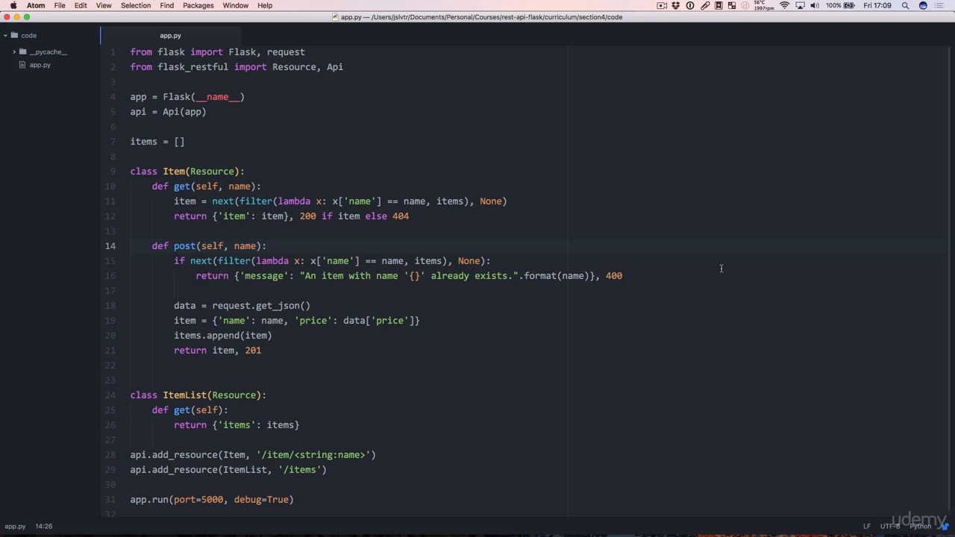
click(266, 246)
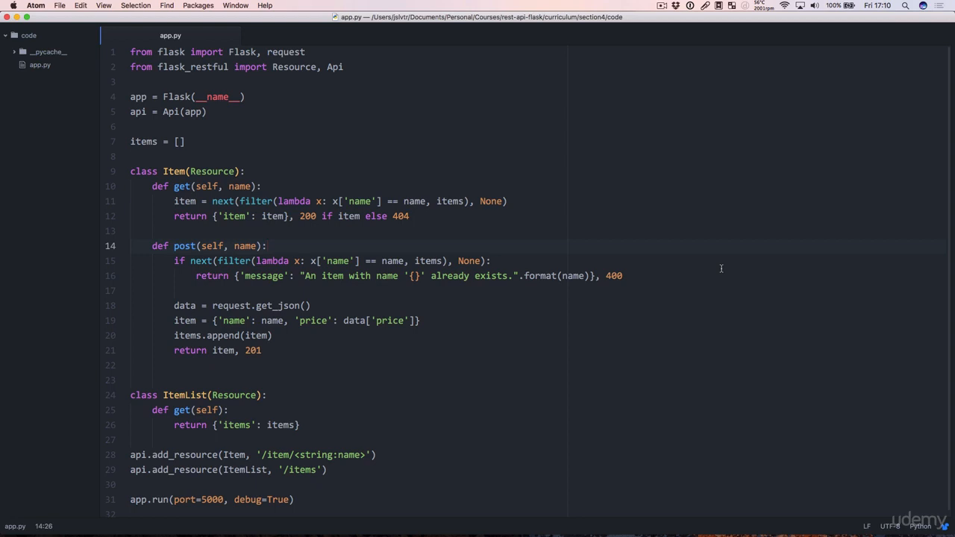
click(278, 96)
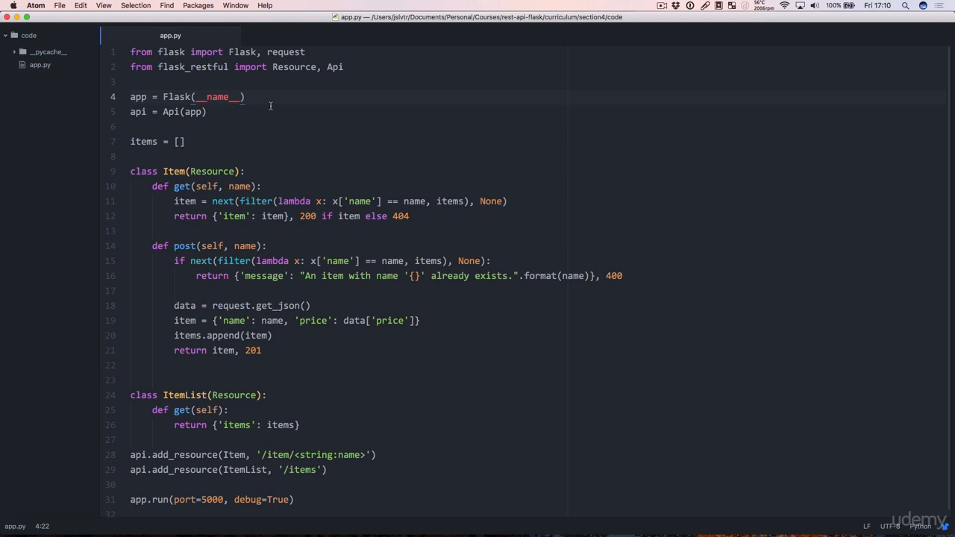
mouse_move(277, 105)
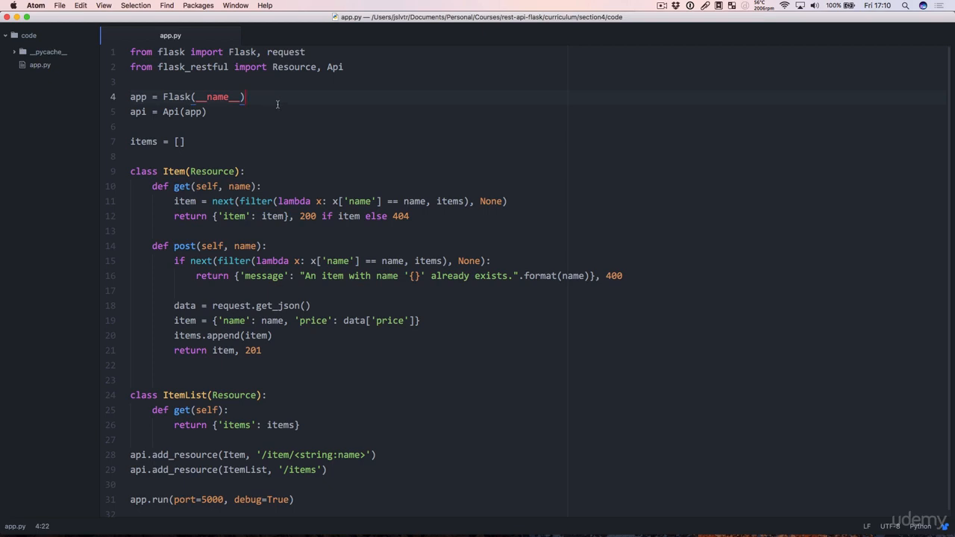
mouse_move(282, 116)
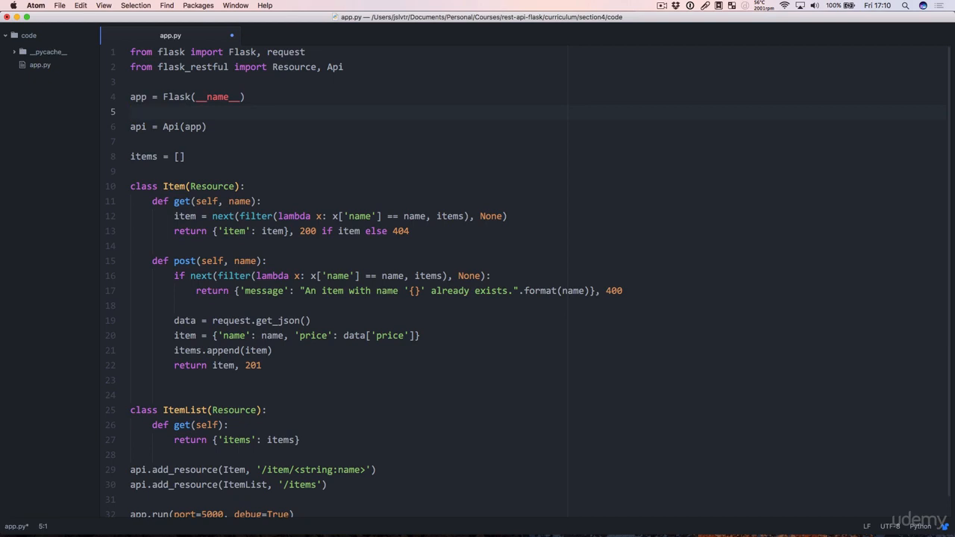
click(159, 109)
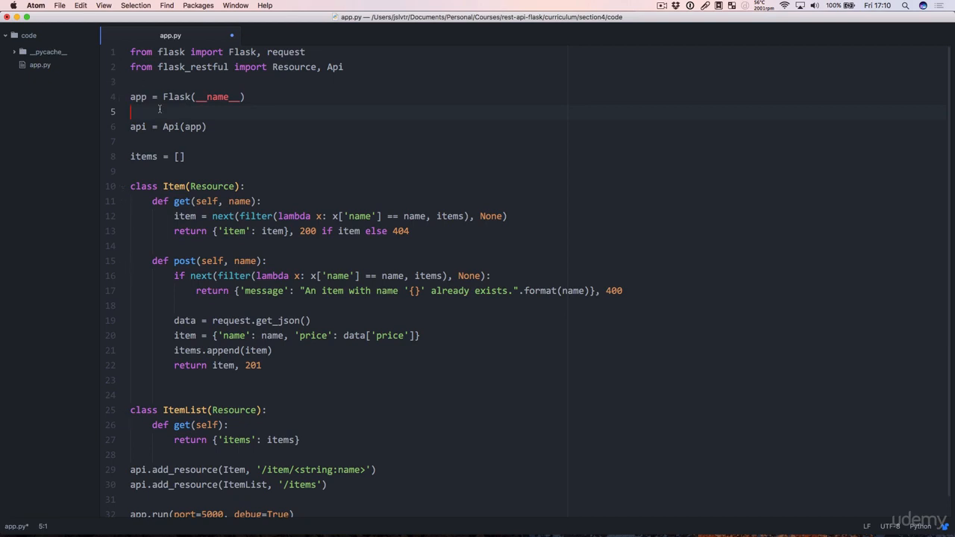
mouse_move(275, 113)
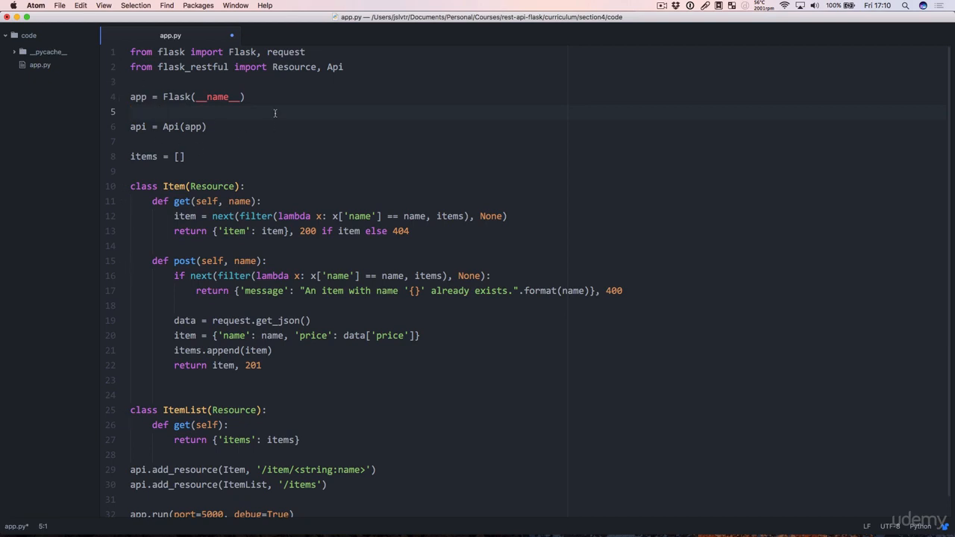
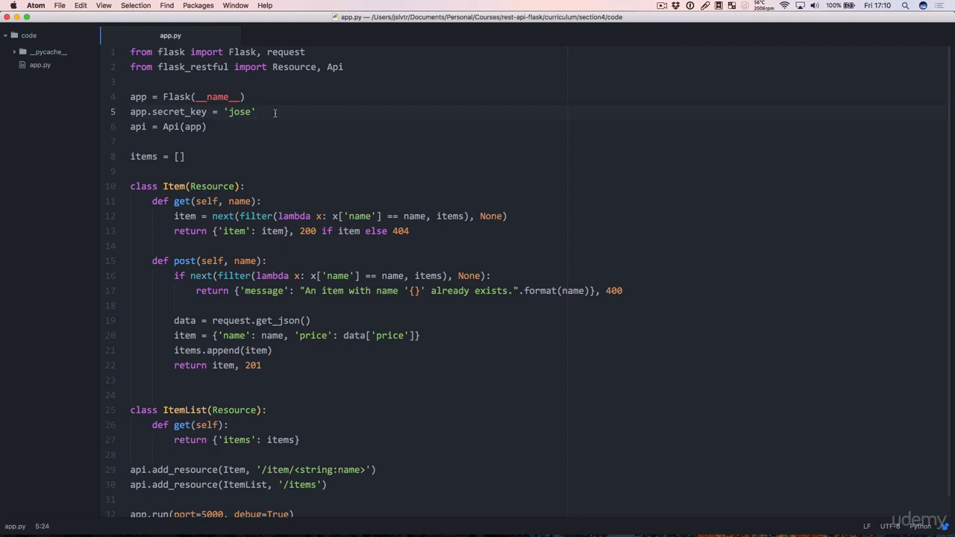
mouse_move(279, 162)
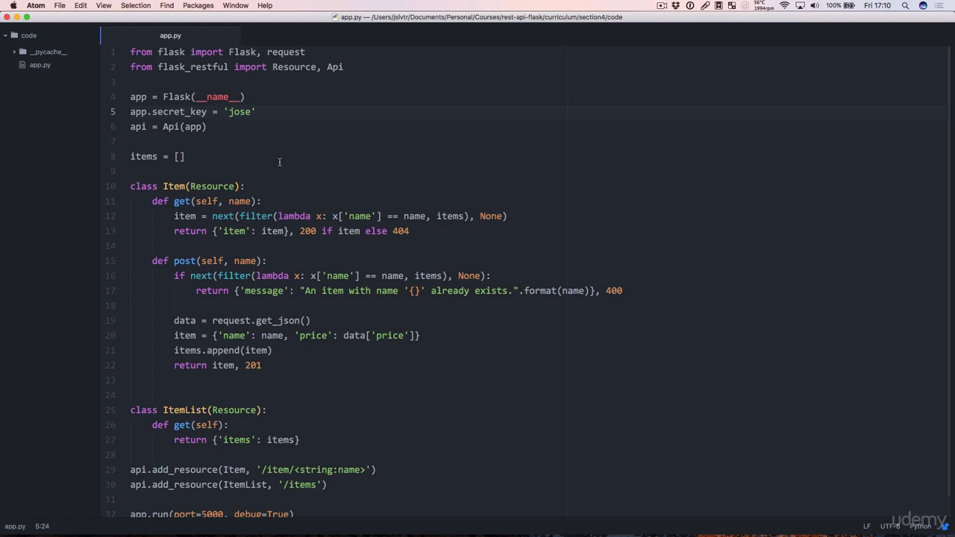
click(256, 111)
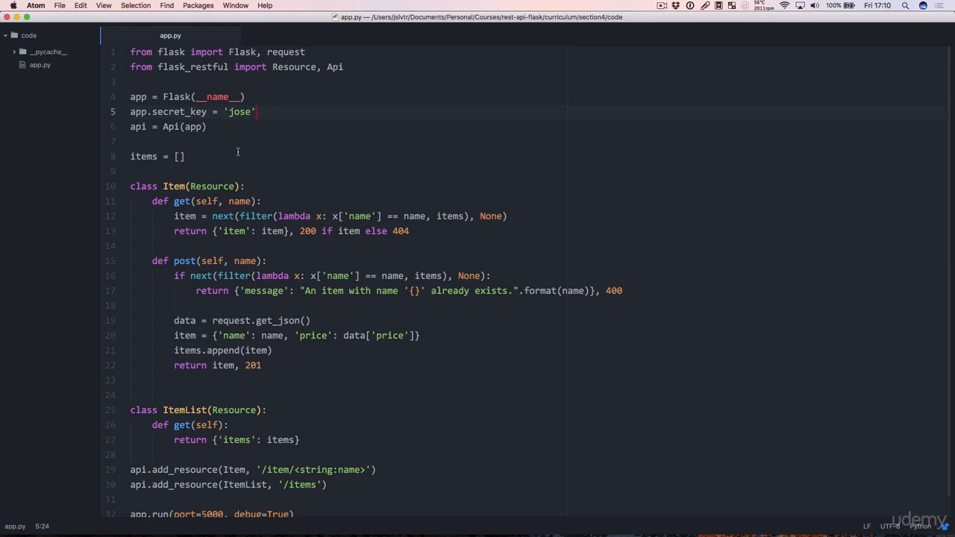
mouse_move(268, 199)
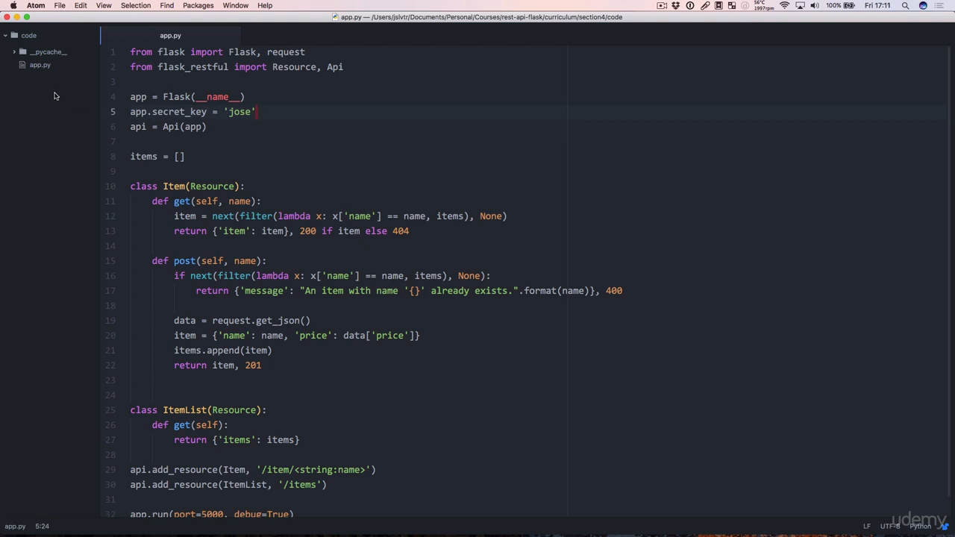
- Create a new file named security.py in the code project folder
right_click(40, 65)
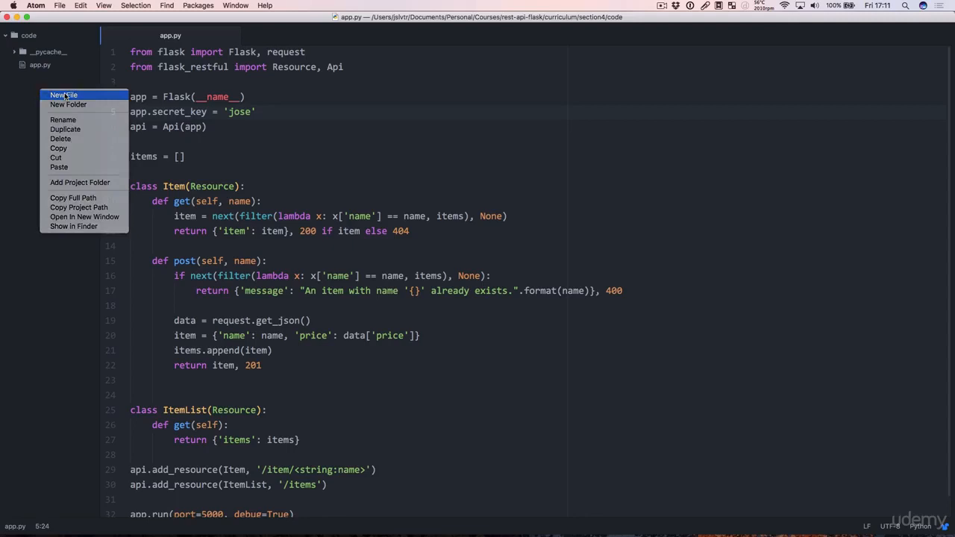
click(63, 95)
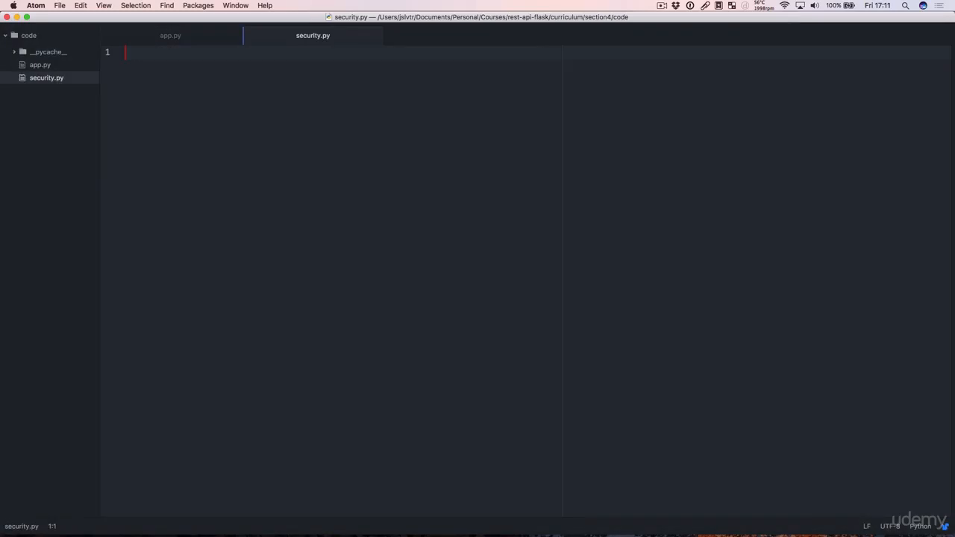
mouse_move(315, 106)
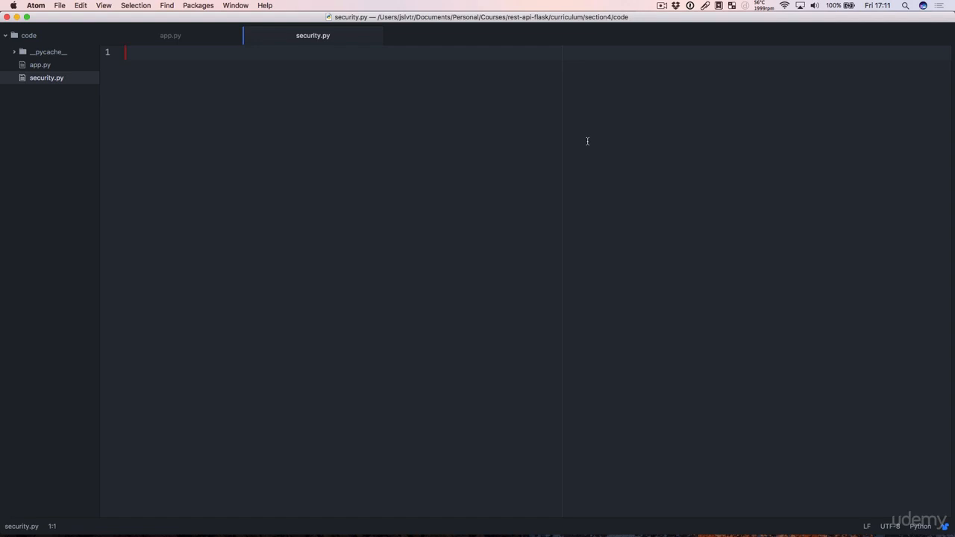
text(users =)
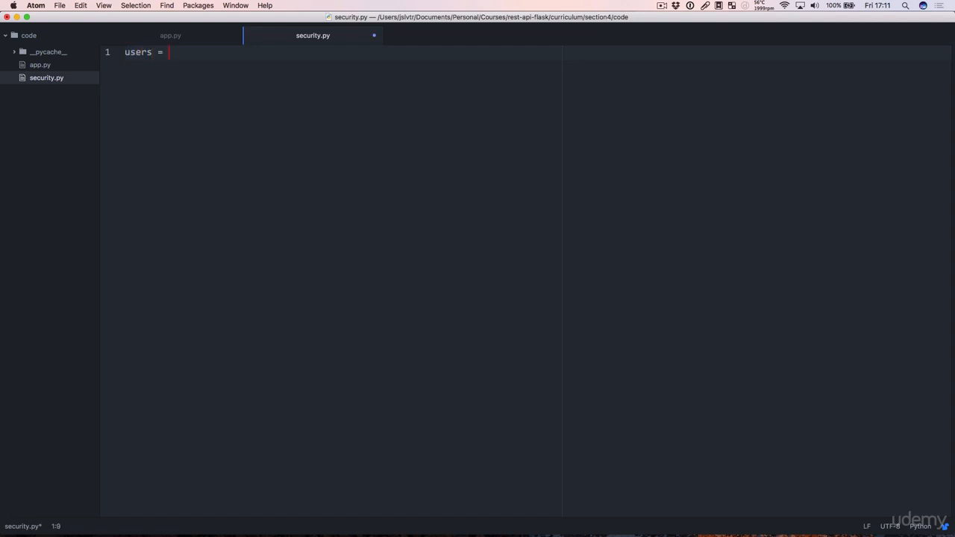
text([)
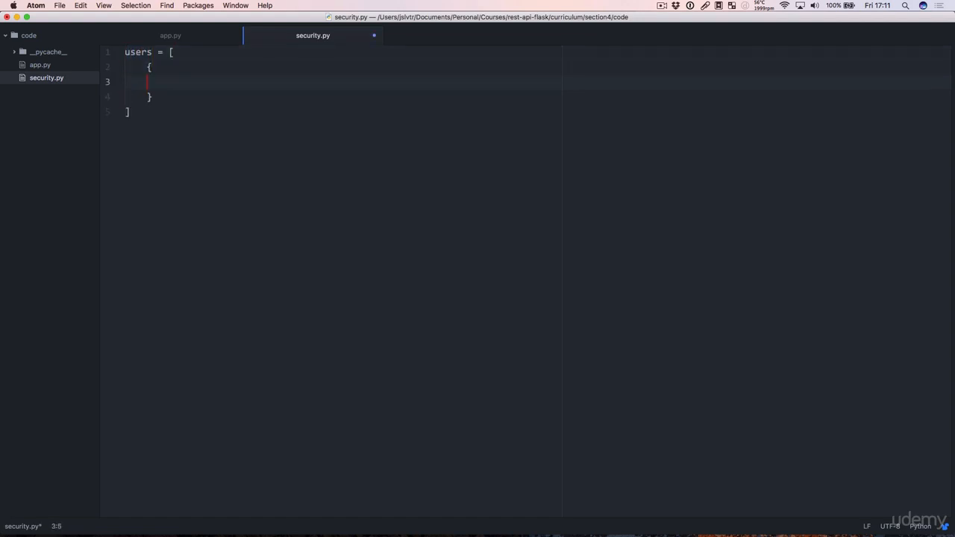
text('id':)
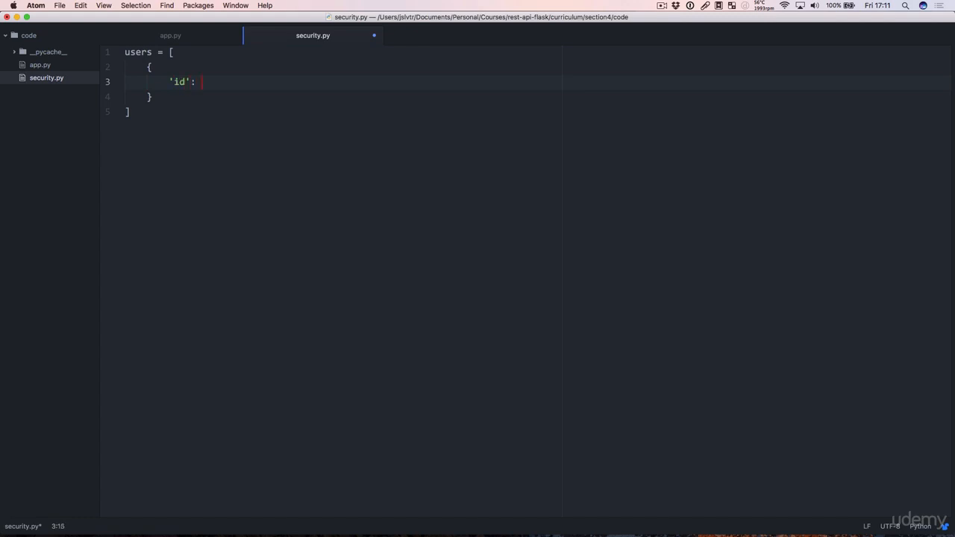
text(1,)
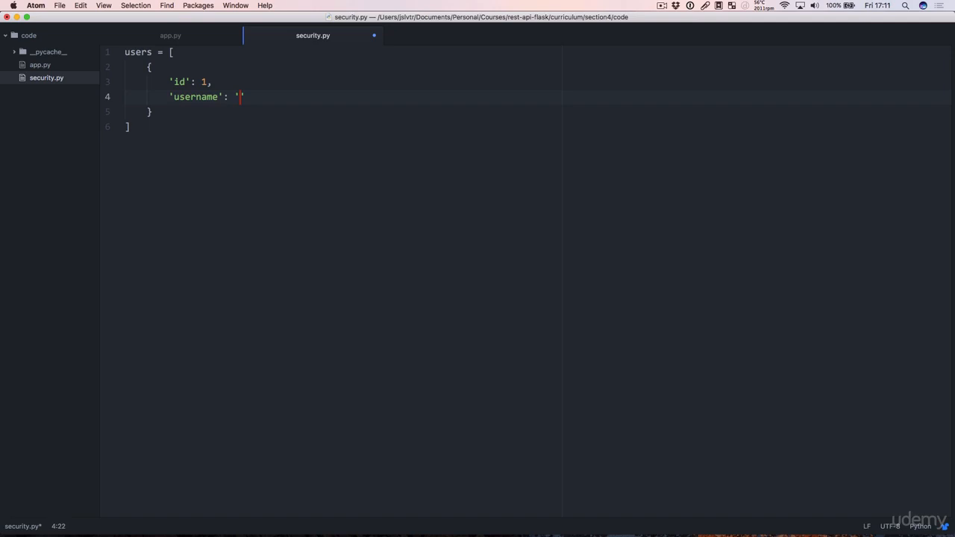
text(bob)
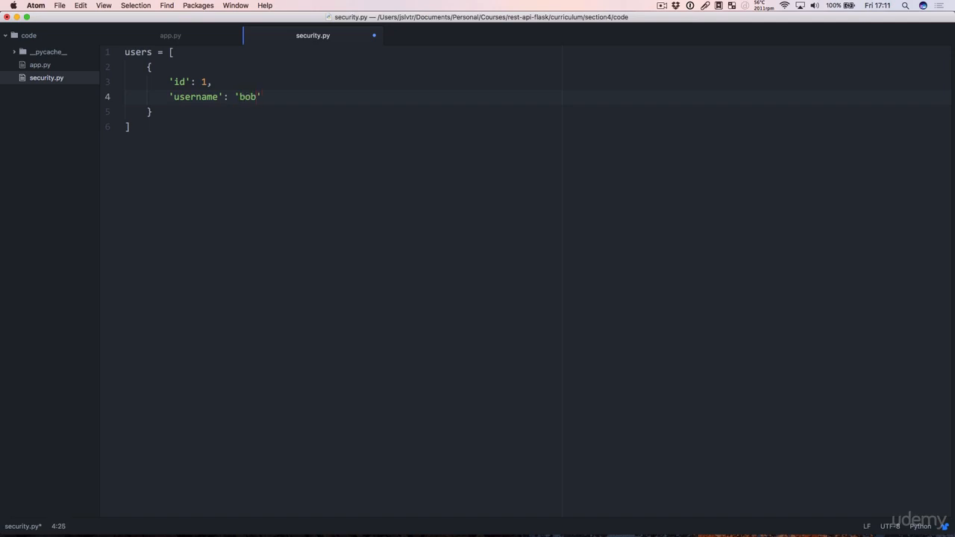
text(,)
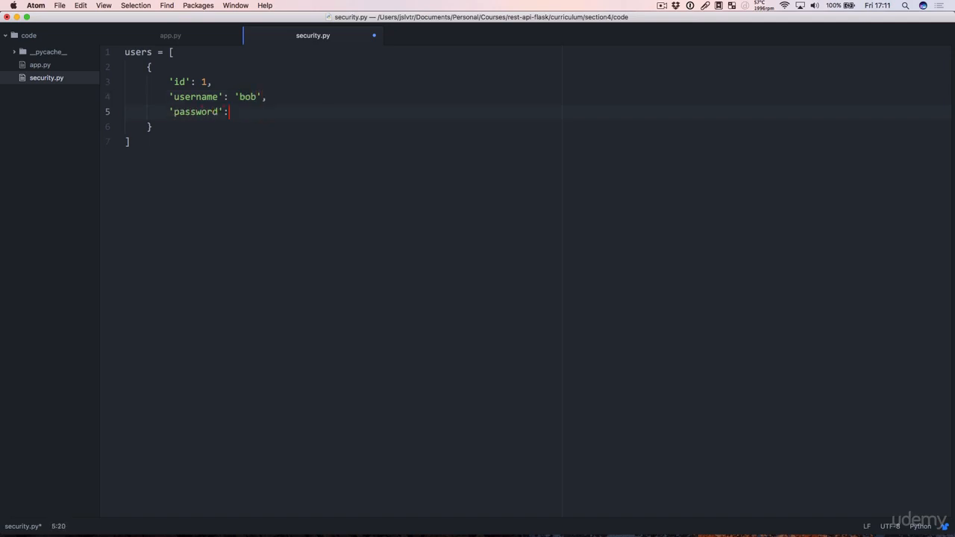
text('asdf')
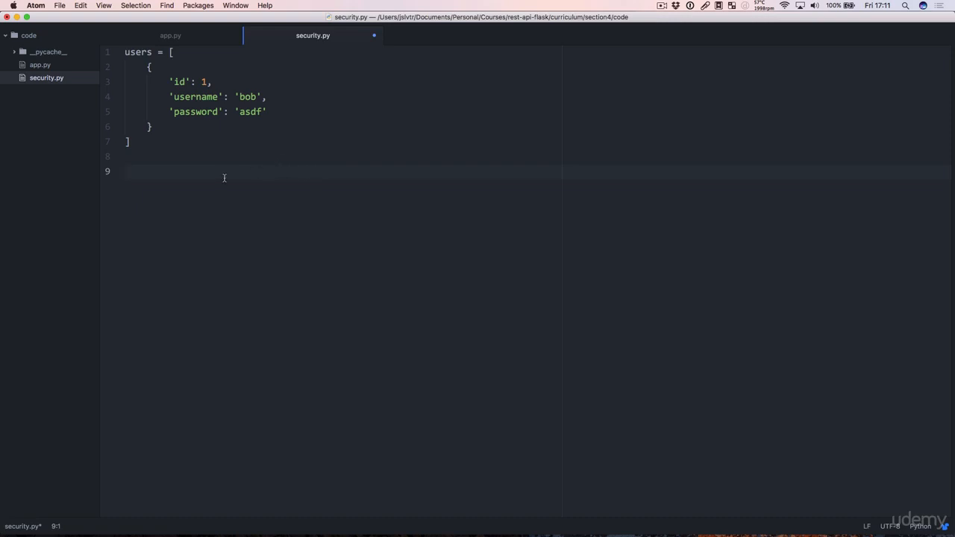
- Write username_mapping keyed by 'bob' holding the user dictionary
text(username_mapping =)
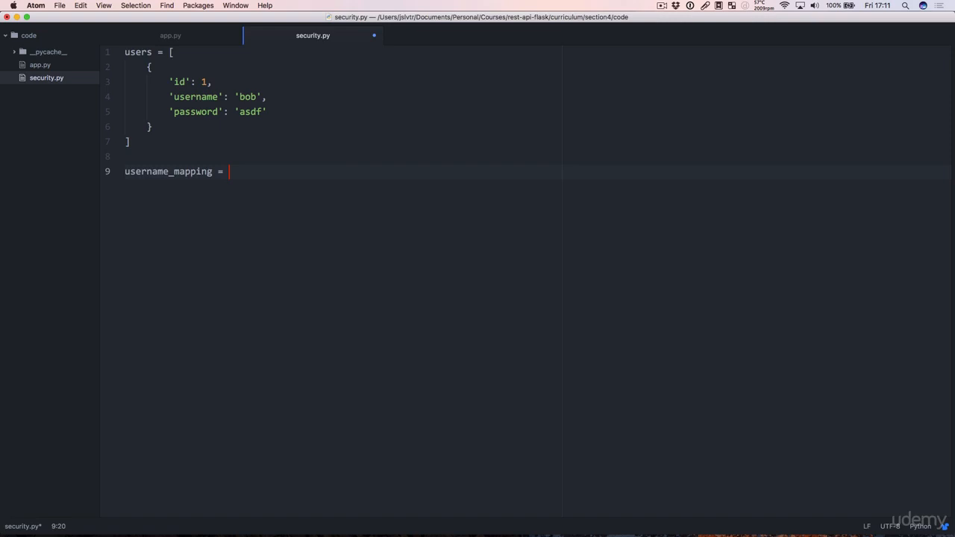
text({})
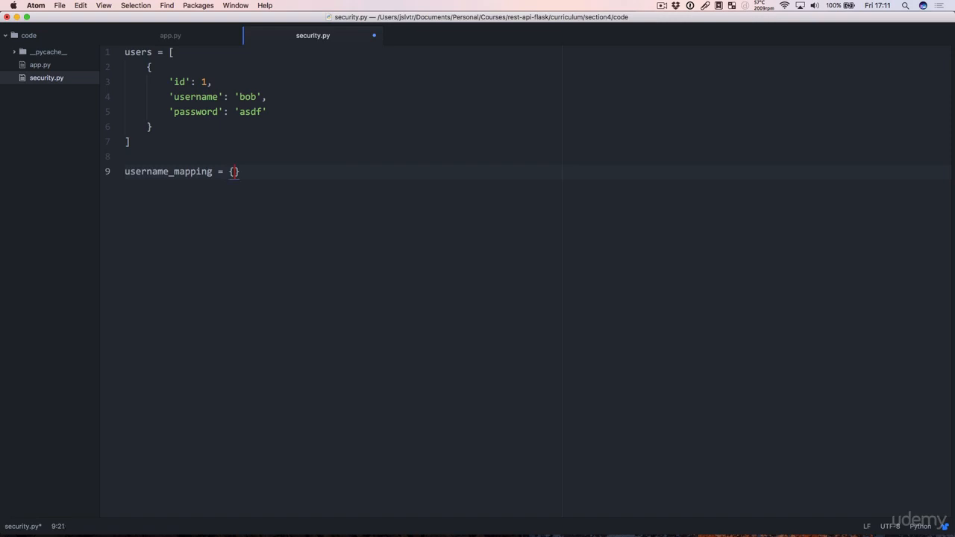
text('')
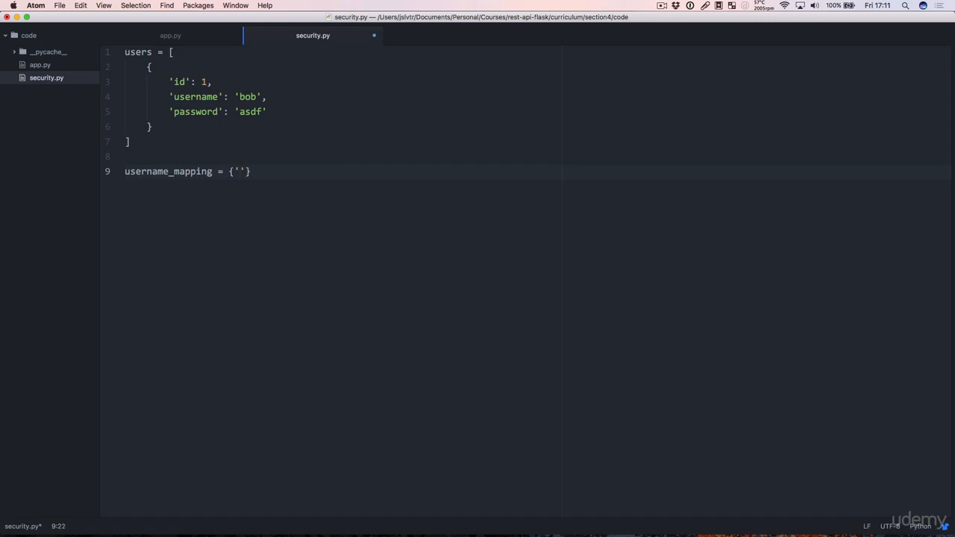
text(bob': {)
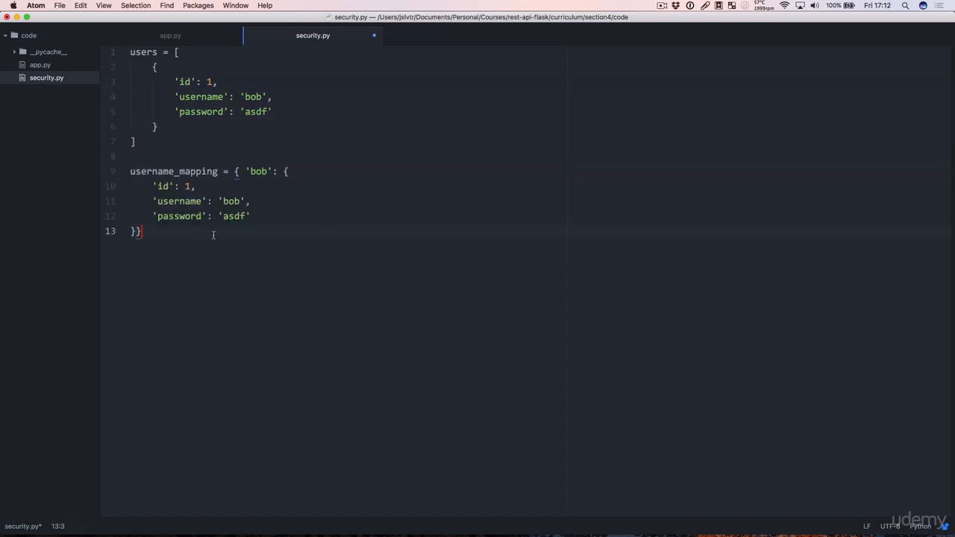
- Add userid_mapping keyed by 1 holding the same user dictionary
text(u)
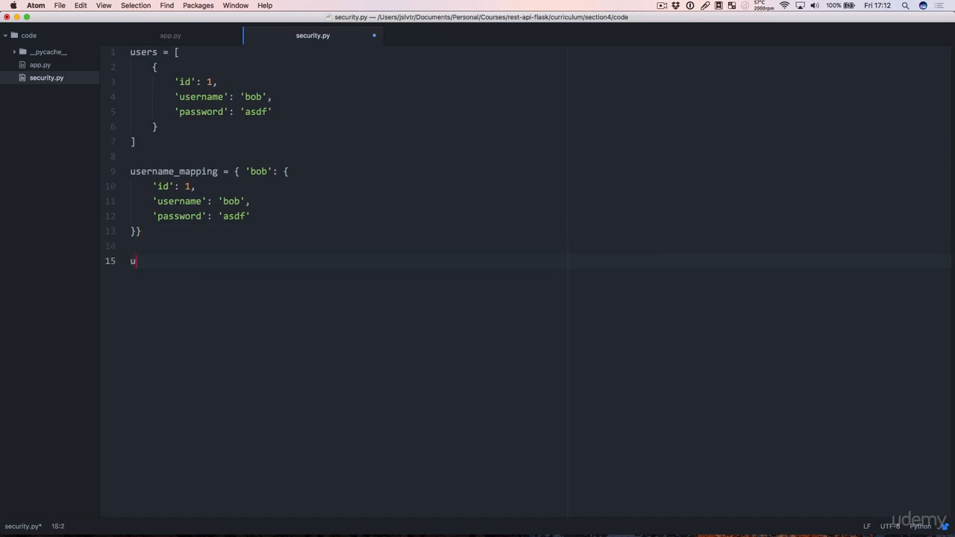
text(serid_mapping =)
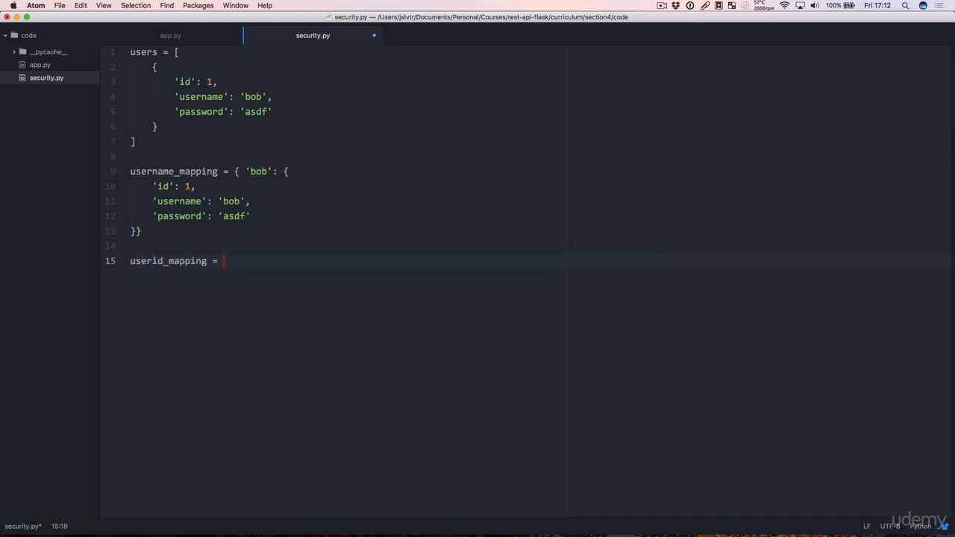
text({})
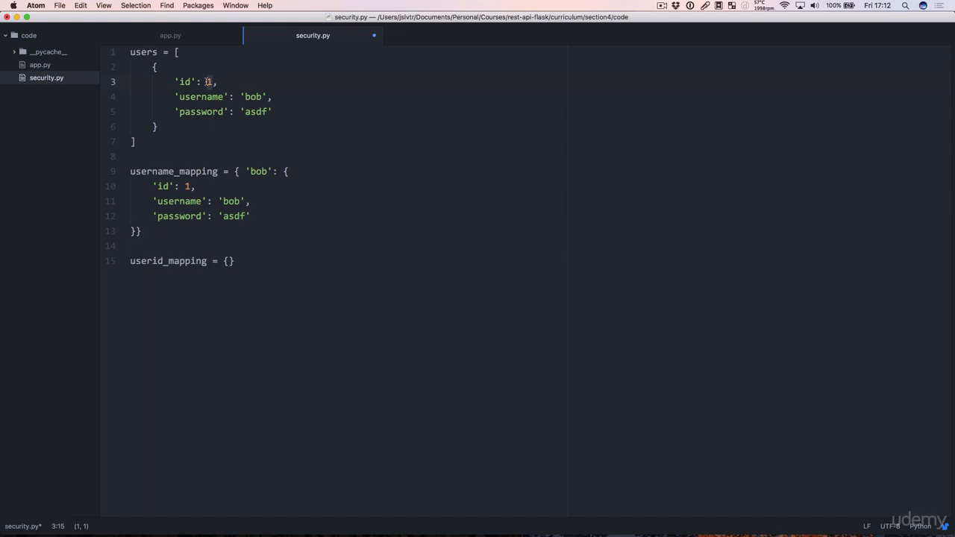
text(1)
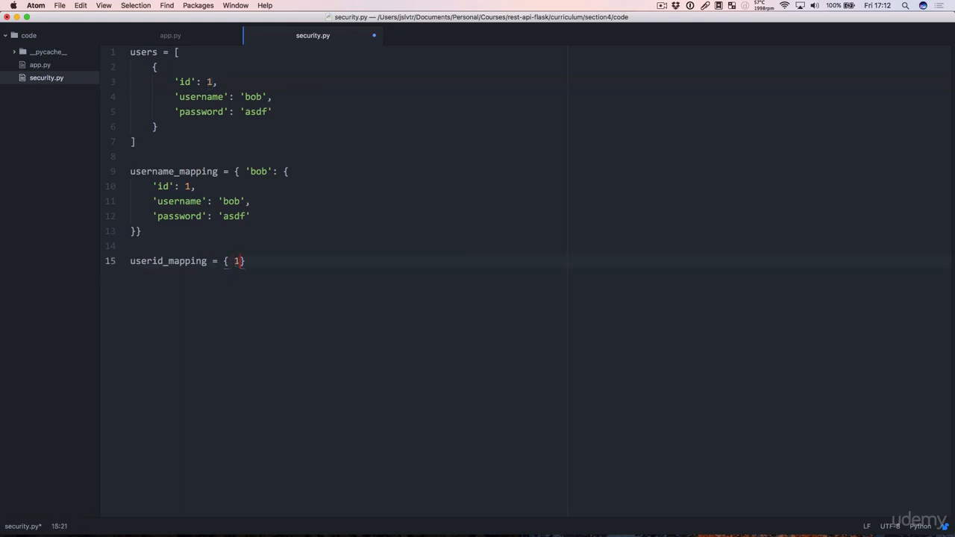
text(: {)
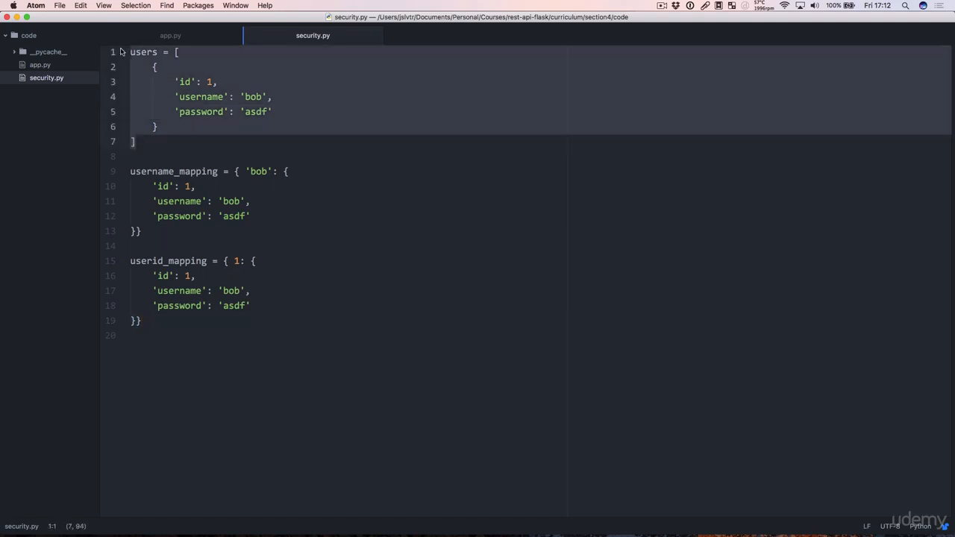
mouse_move(168, 172)
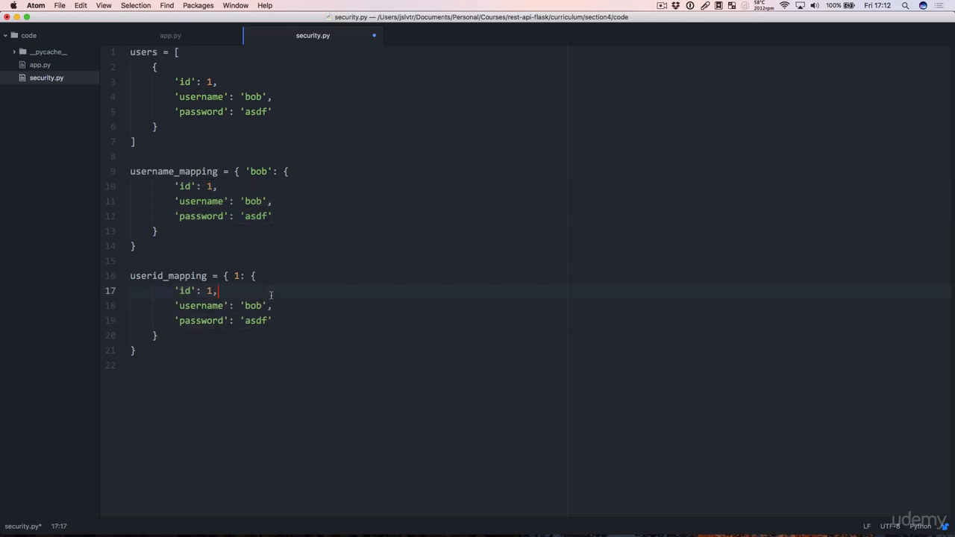
- Reindent the mapping dictionaries, try a username lookup line, then delete it
click(237, 275)
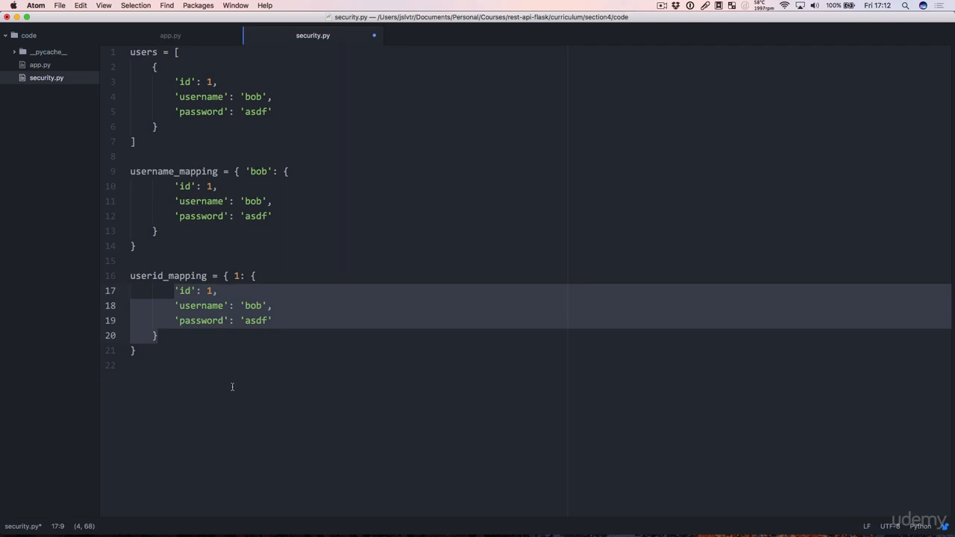
mouse_move(148, 140)
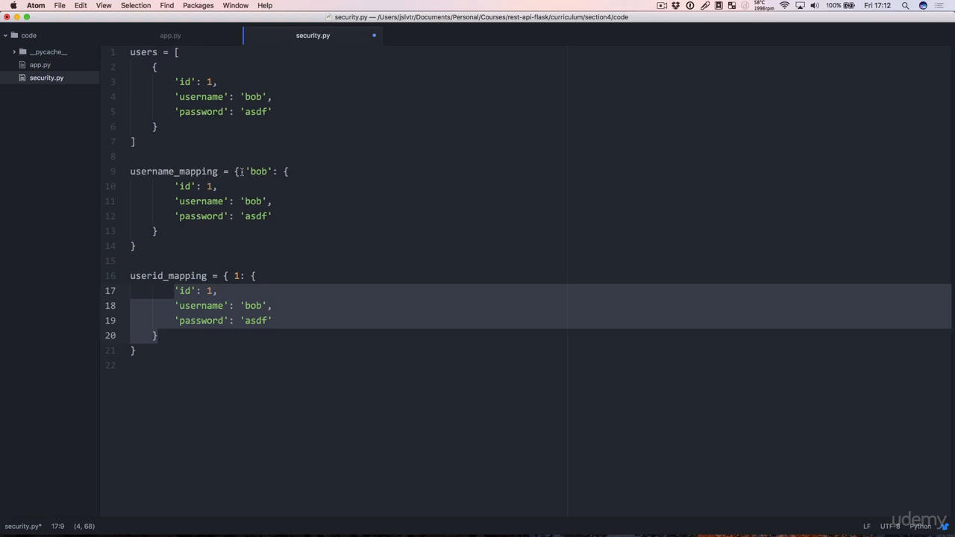
click(198, 245)
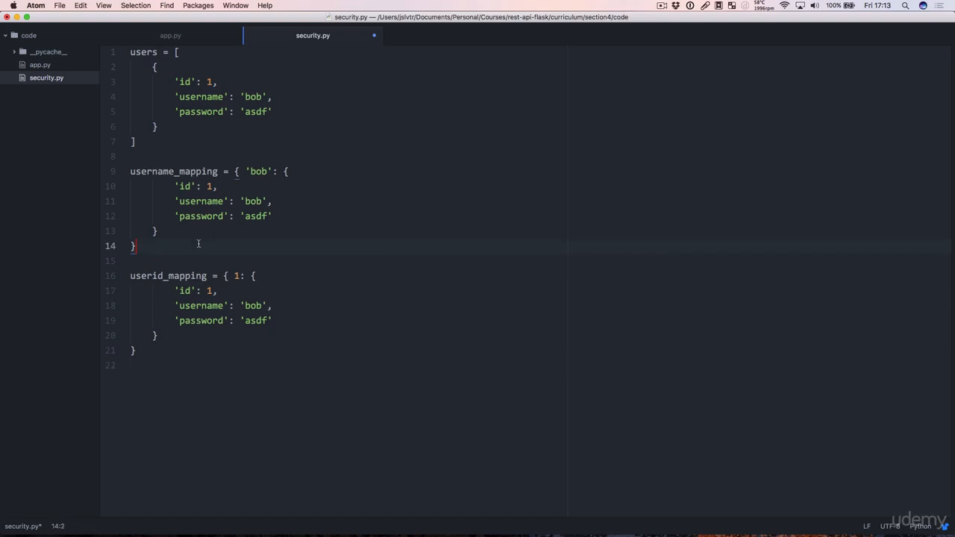
text(username)
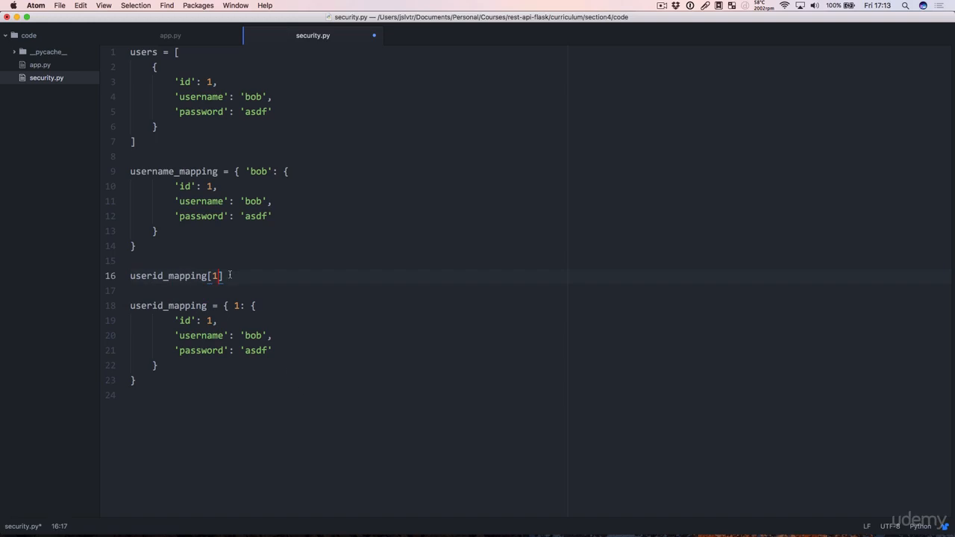
mouse_move(243, 275)
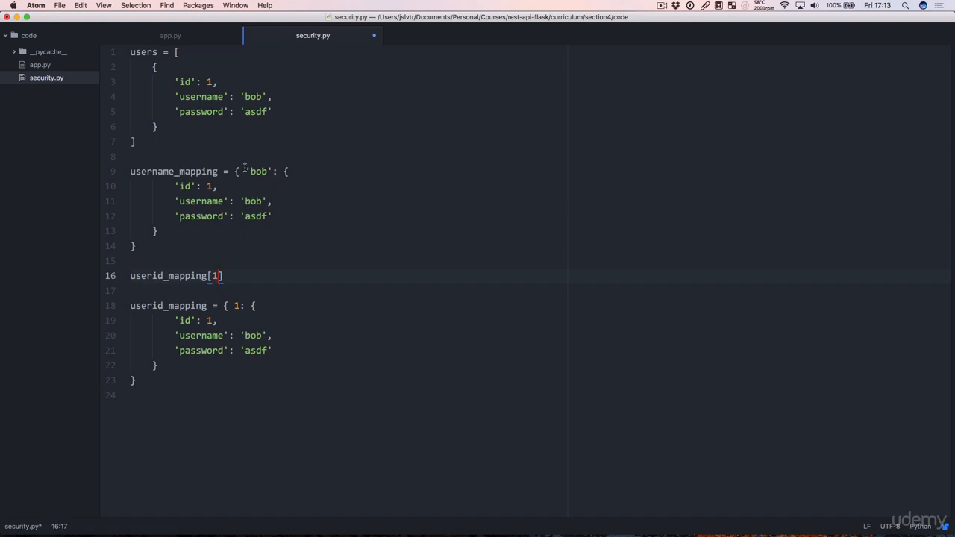
double_click(259, 171)
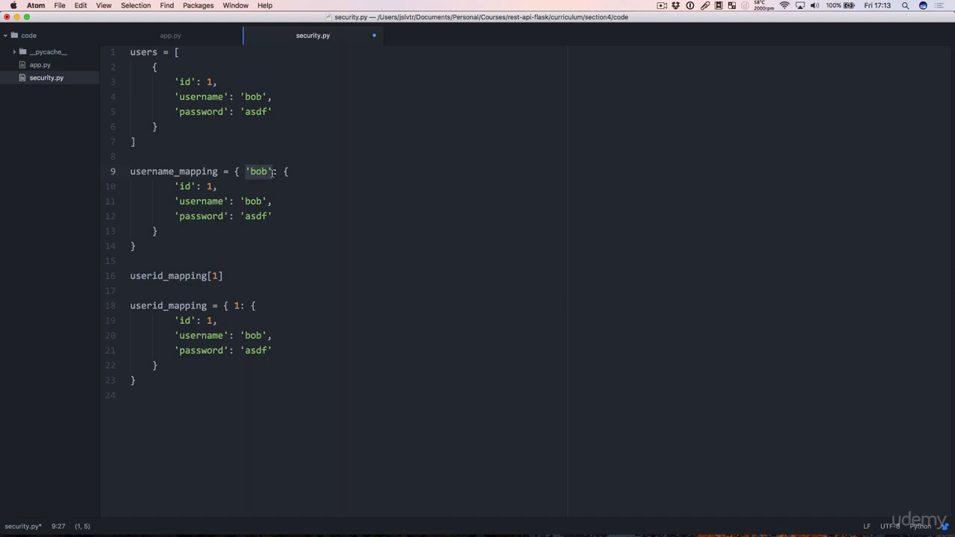
mouse_move(244, 174)
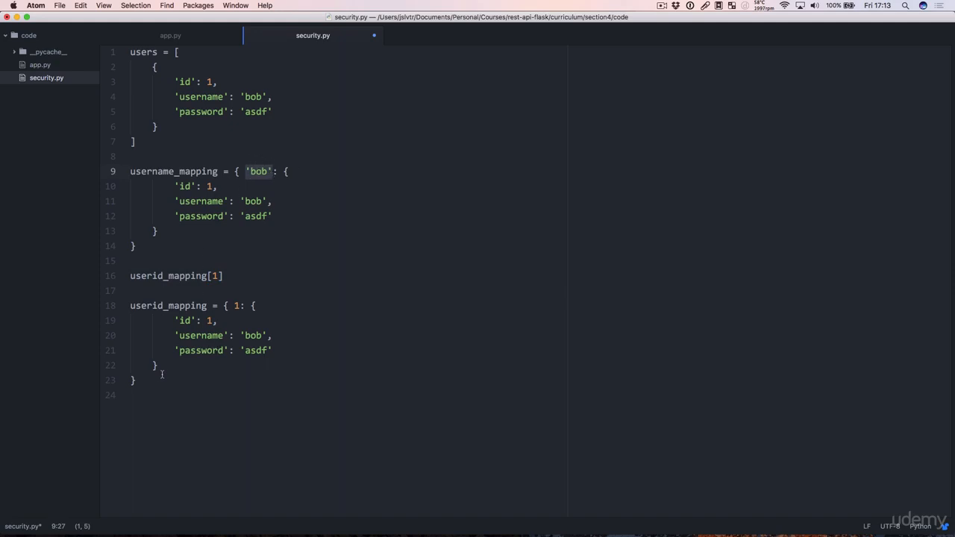
click(217, 320)
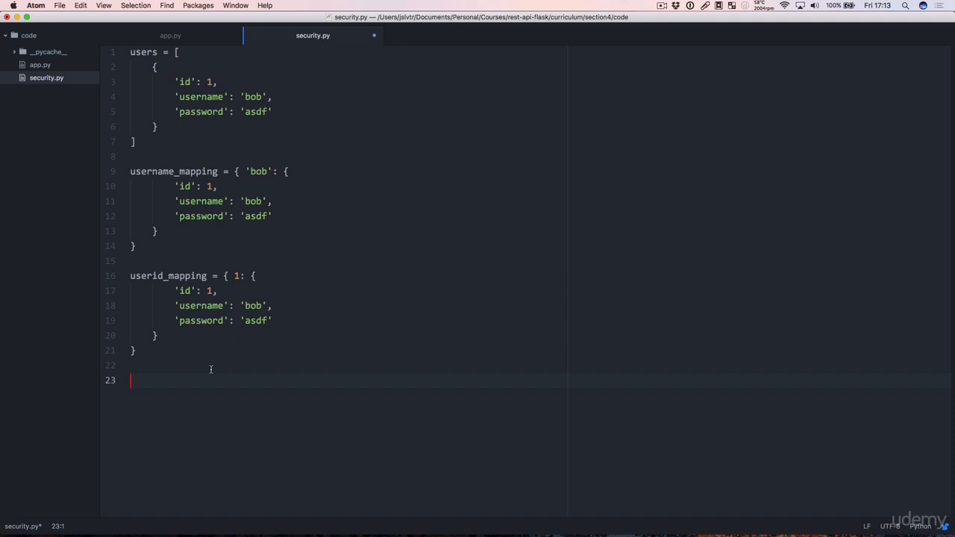
mouse_move(225, 304)
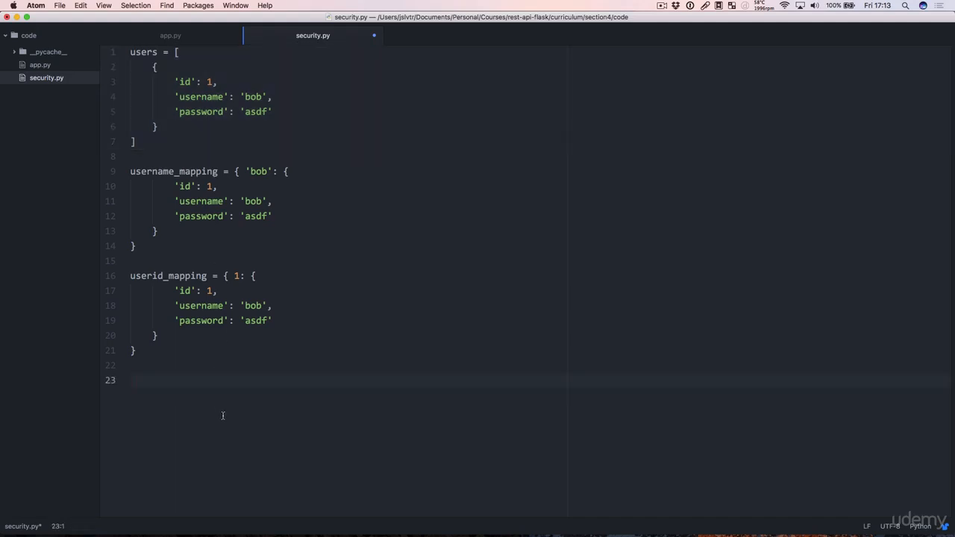
- Start def authenticate(username, password) with user = username_mapping.get(username)
text(def authenticate(username, password):)
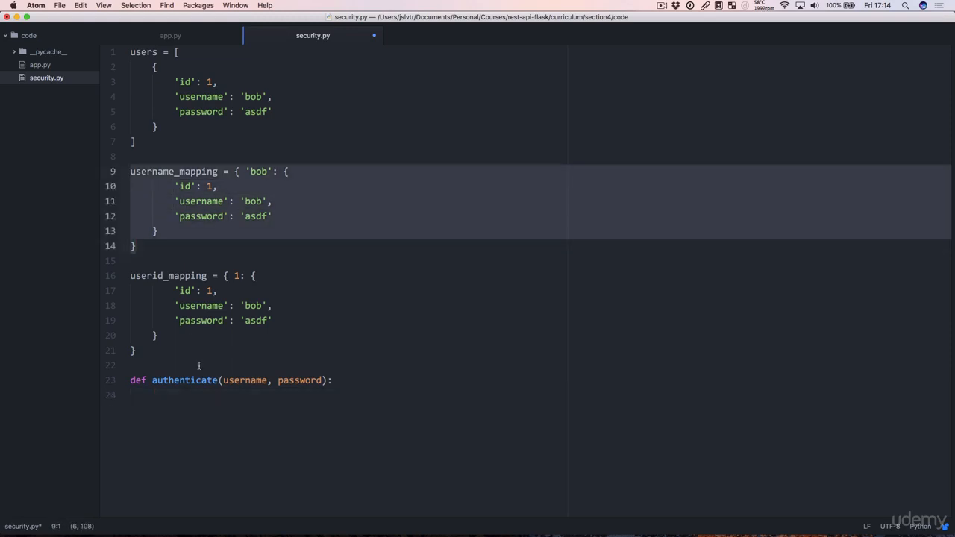
text(user = u)
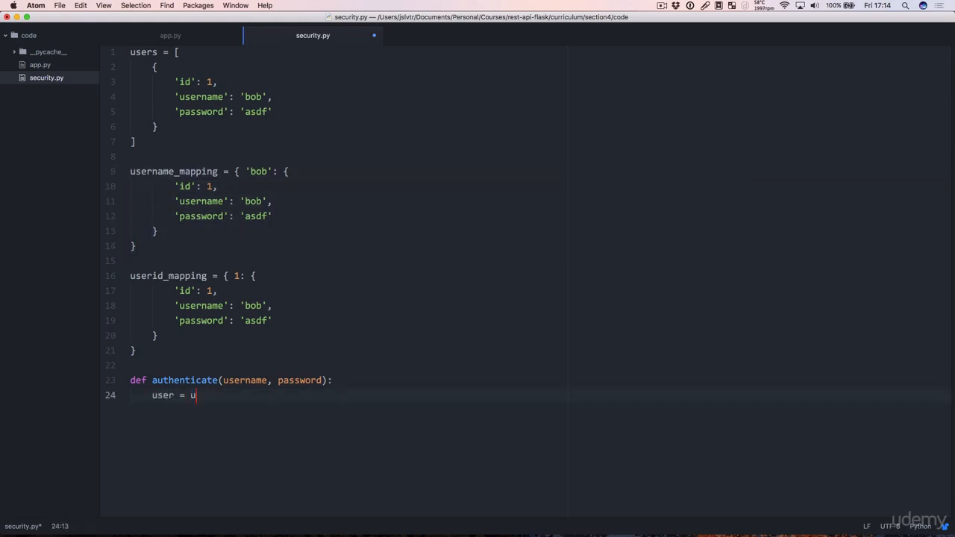
text(sername_mapping.)
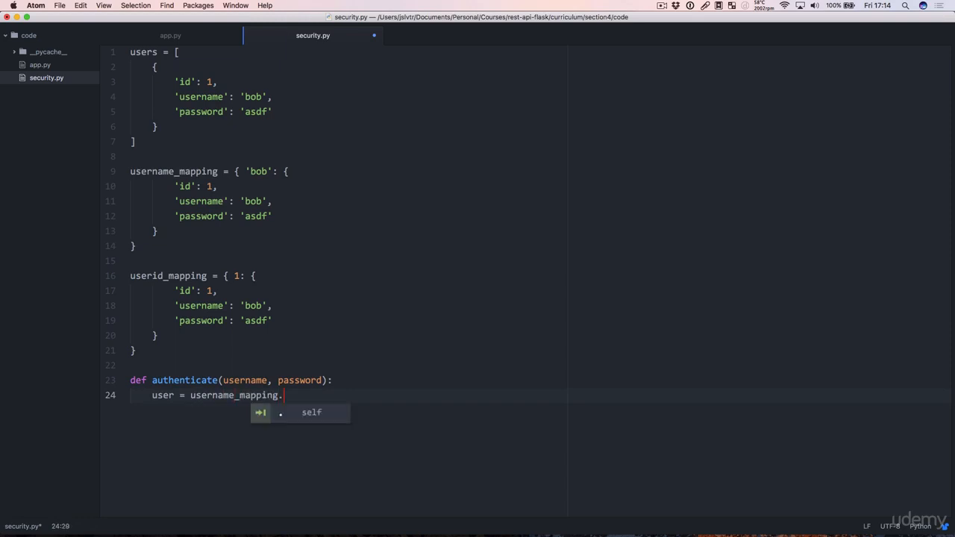
text(get(username)
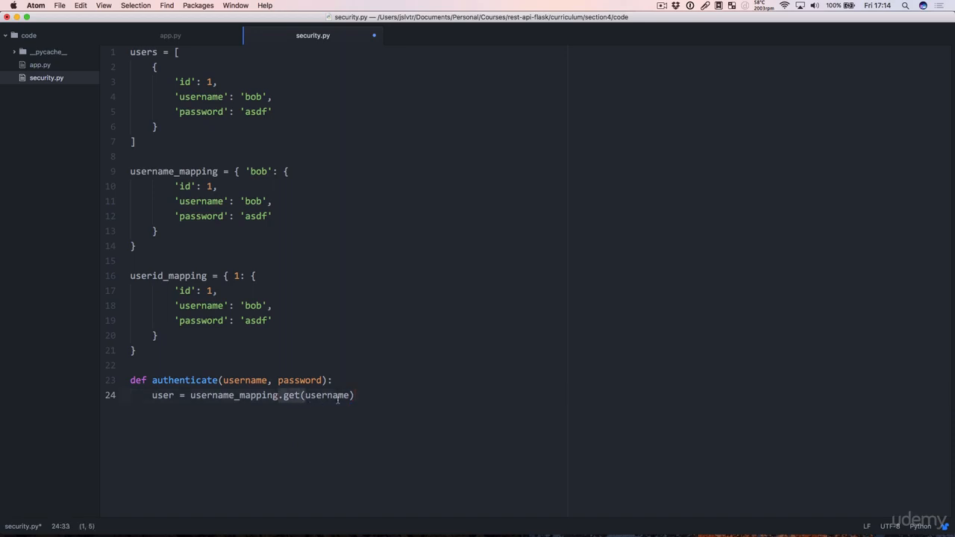
mouse_move(296, 409)
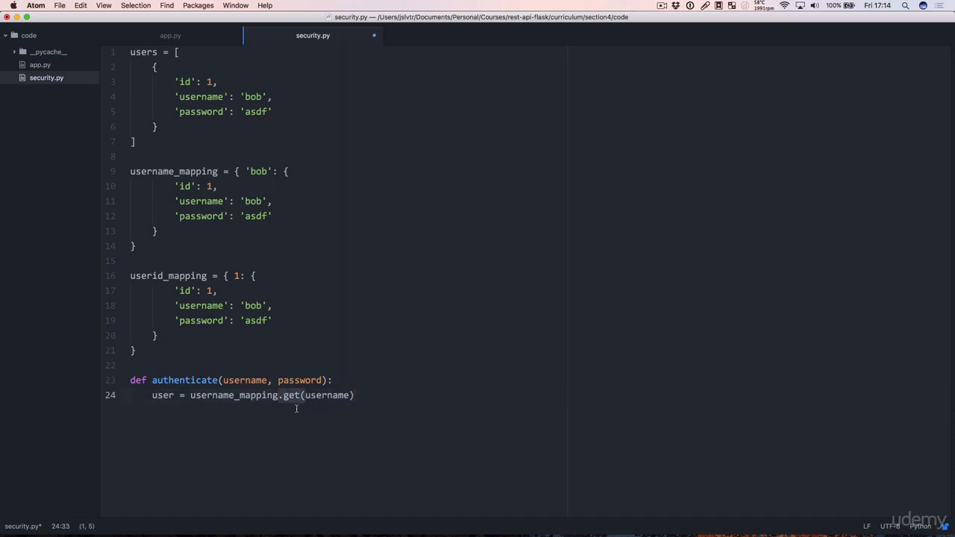
click(317, 395)
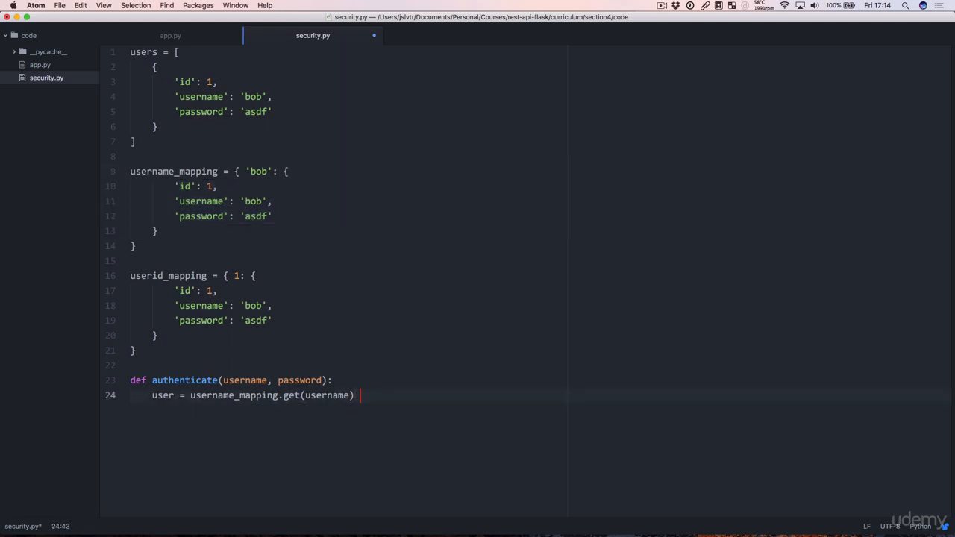
key(backspace)
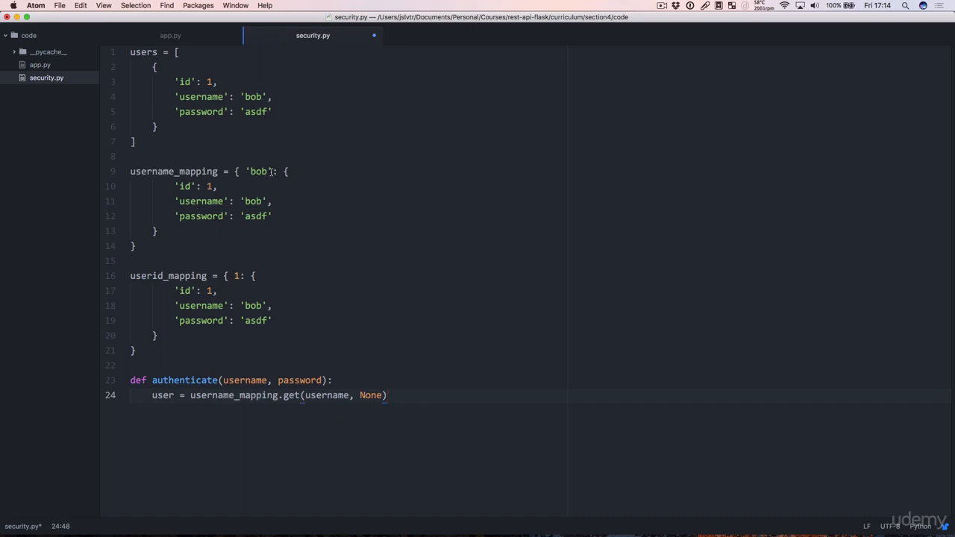
double_click(258, 171)
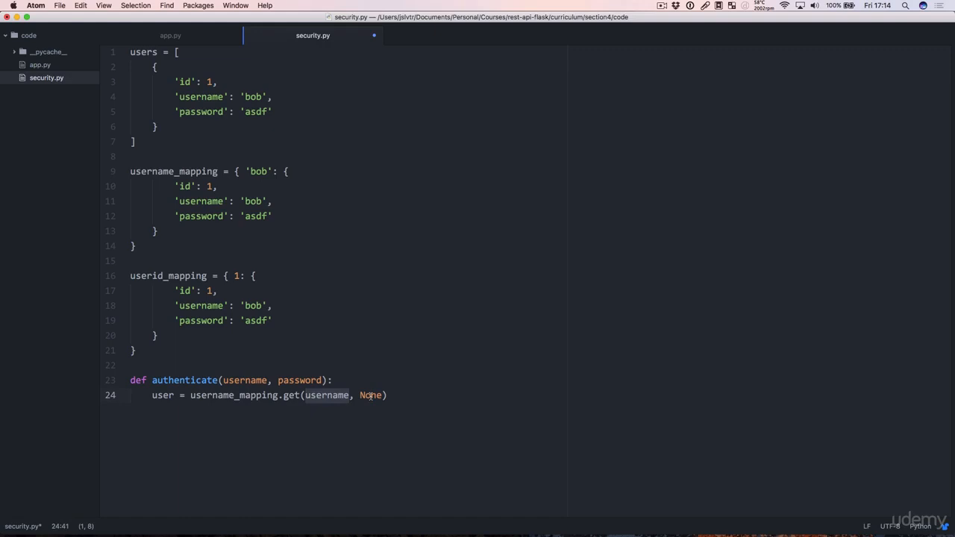
click(417, 395)
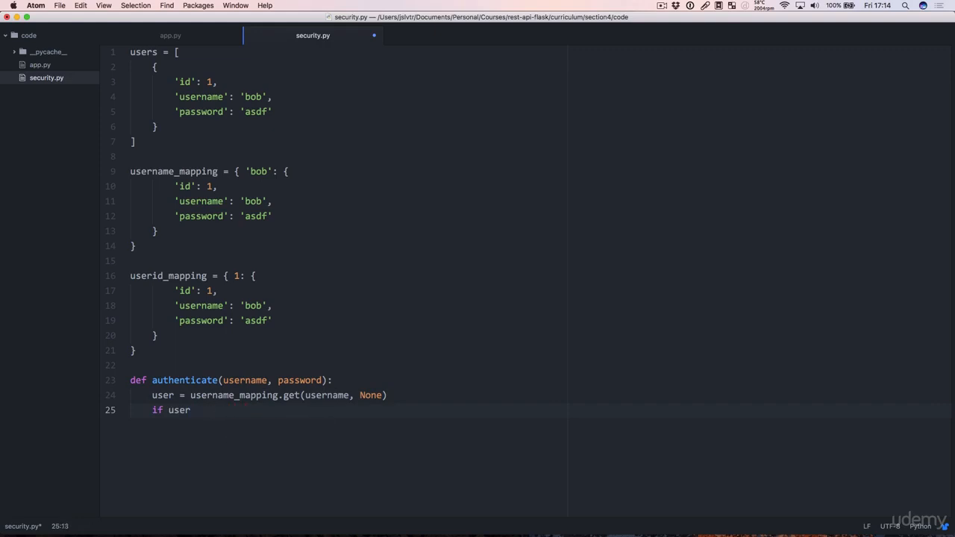
- Return the user when it exists and user.password == password
text(and)
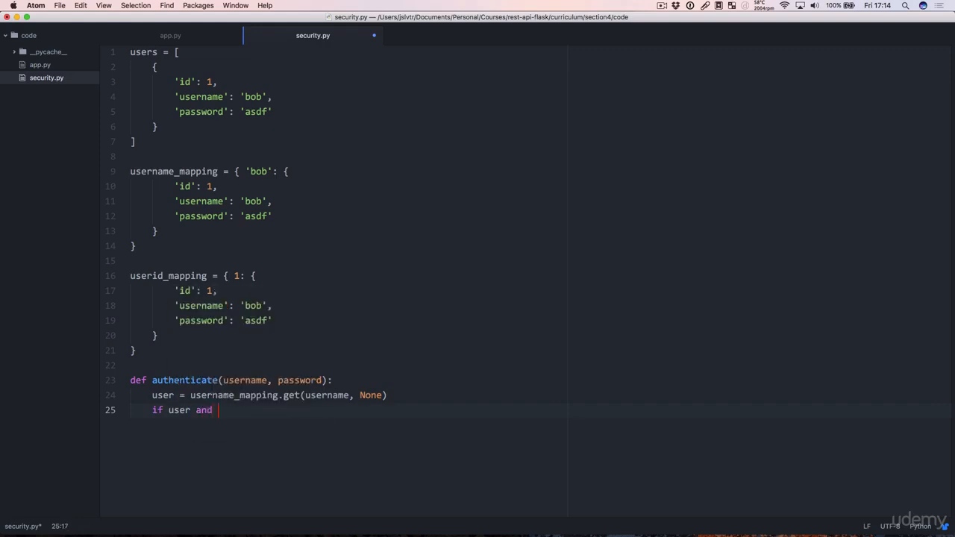
text(user.password ==)
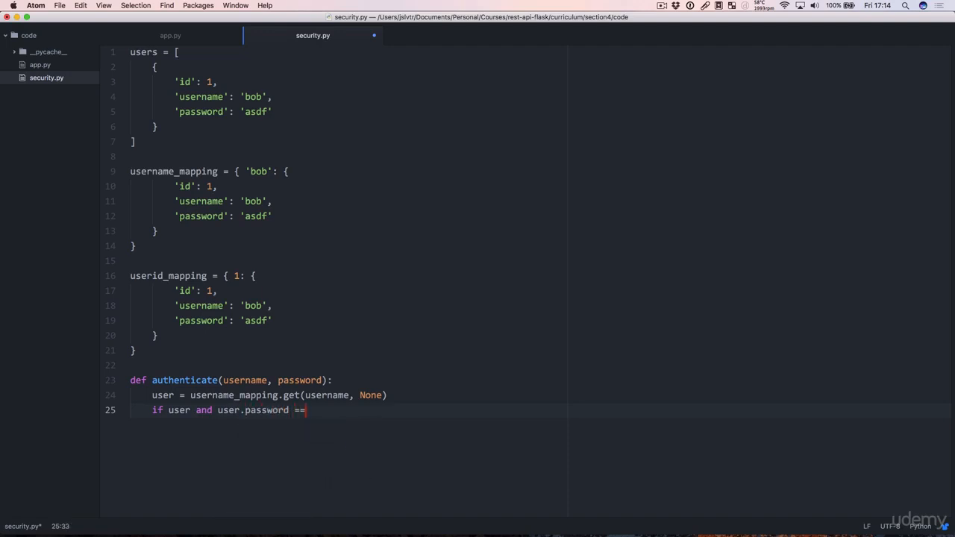
text(password:)
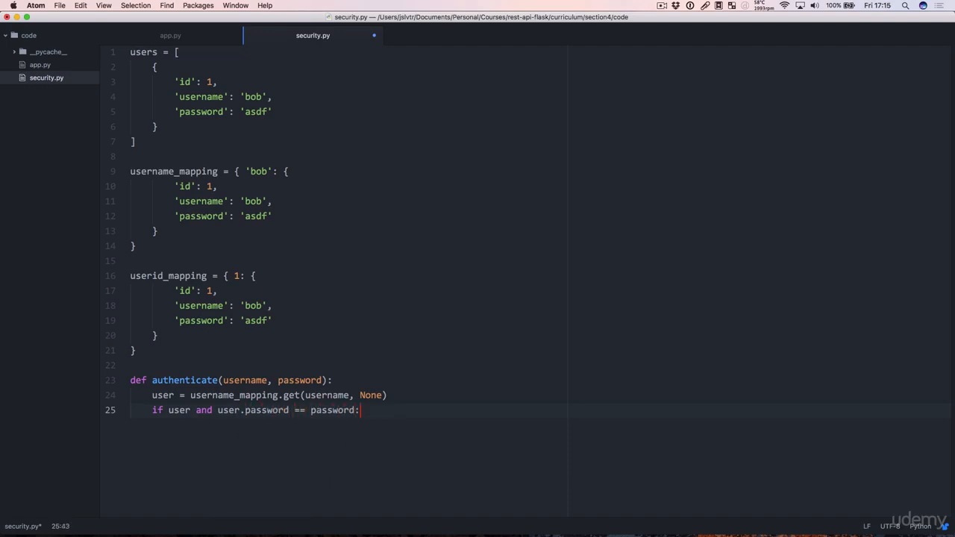
text(return user)
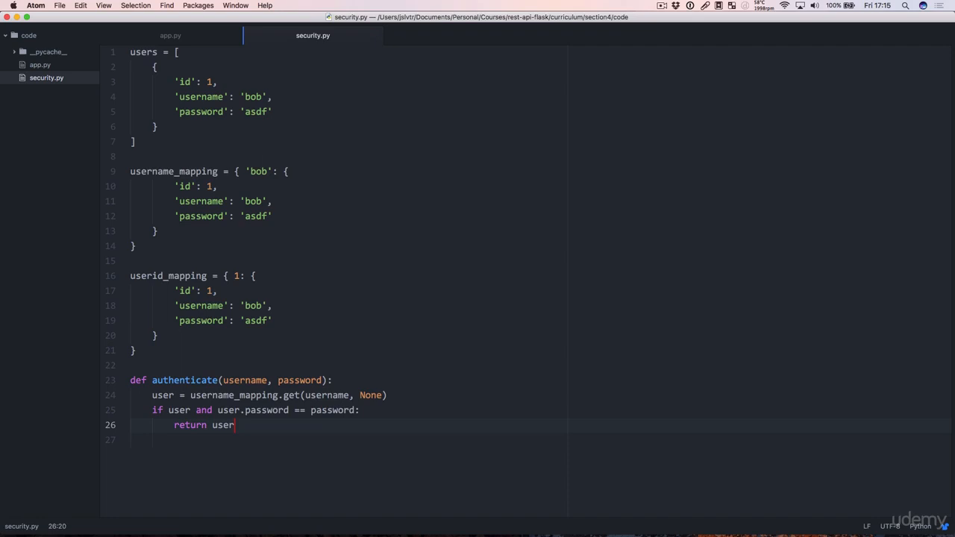
mouse_move(435, 410)
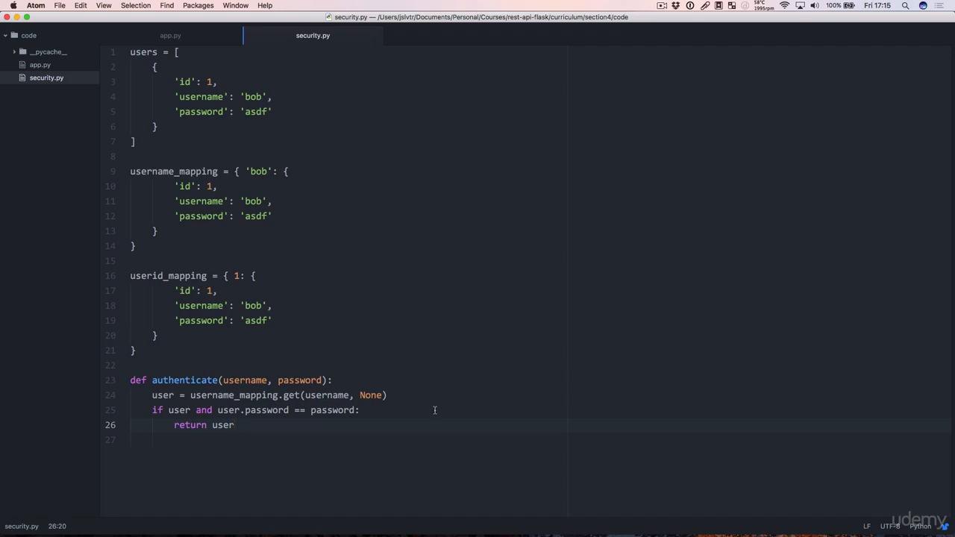
- Write def identity(payload) returning userid_mapping.get(user_id, None) from payload['identity'], and save
text(def)
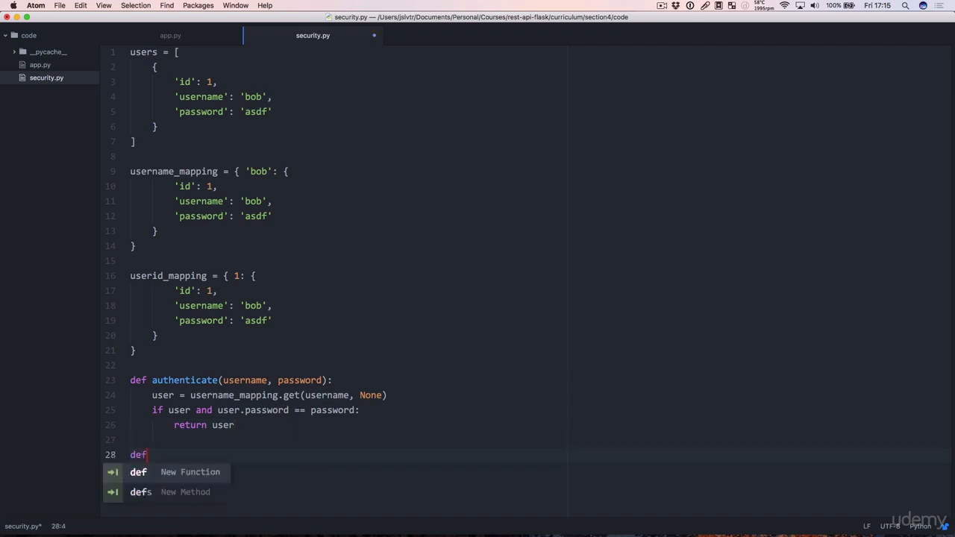
text(identity)
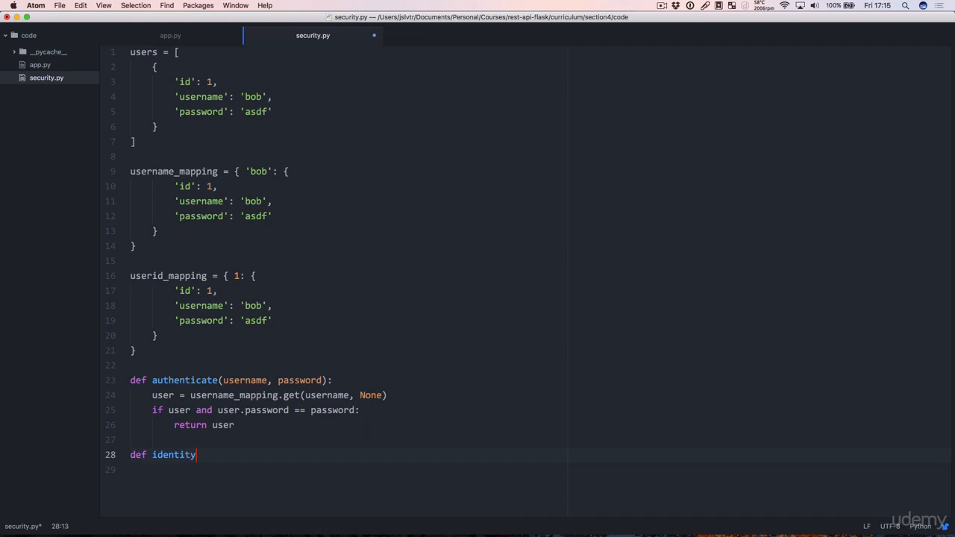
text((payload))
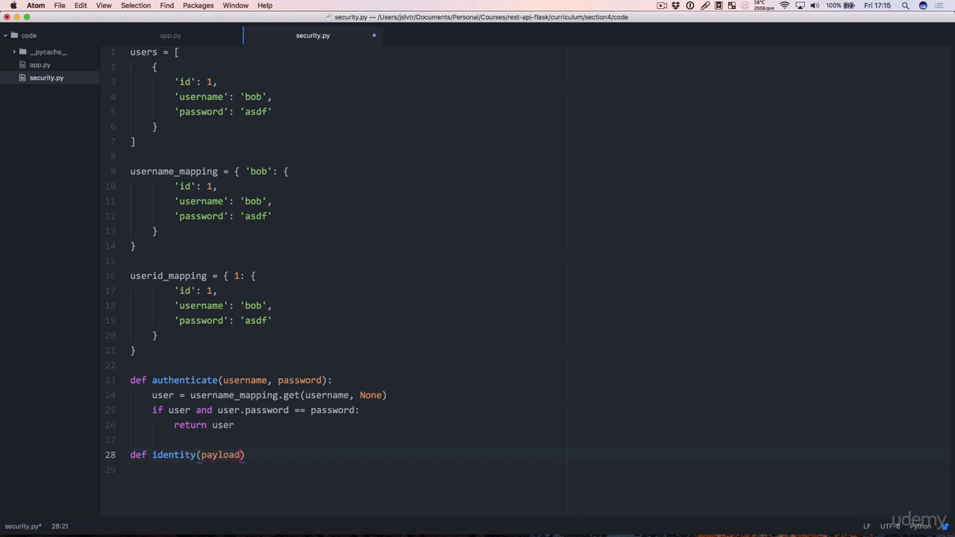
text(:)
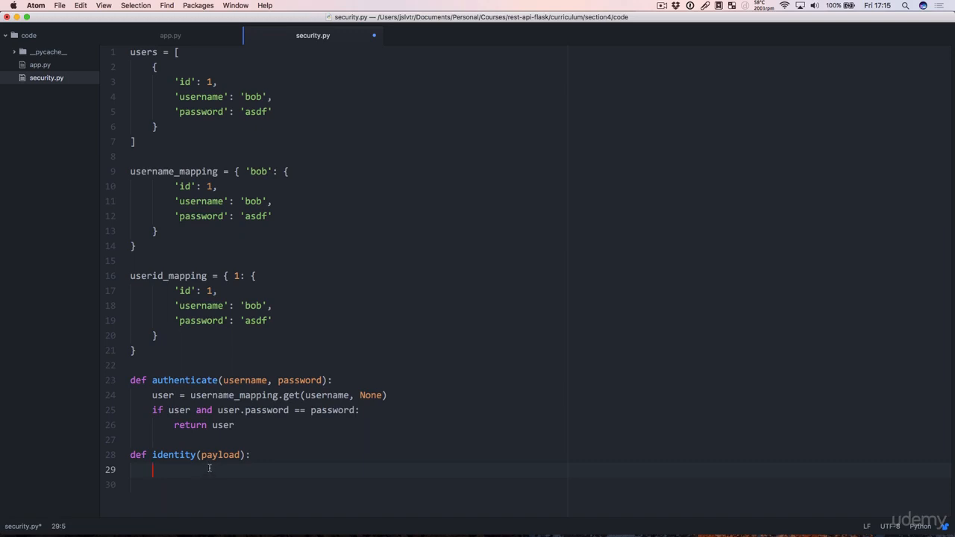
text(user_id = payload['identity)
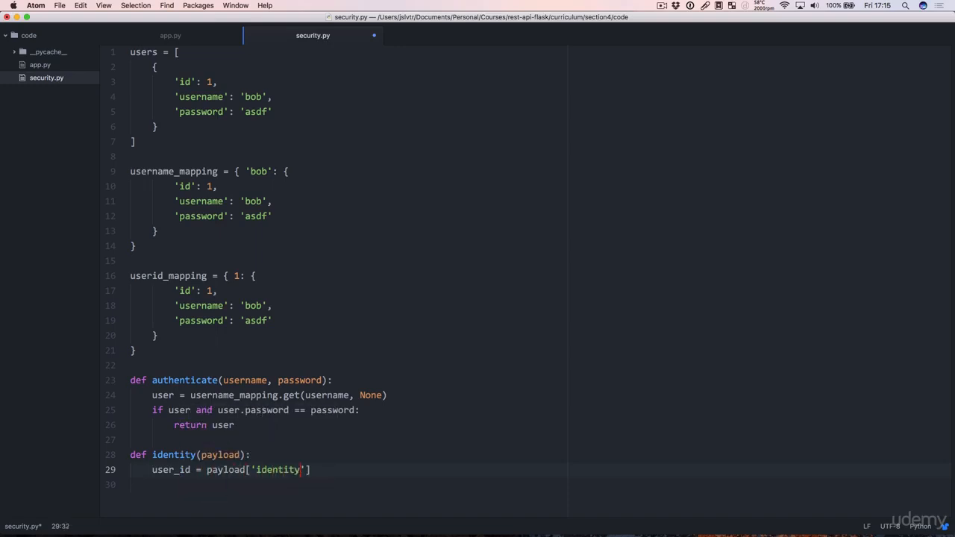
key(enter)
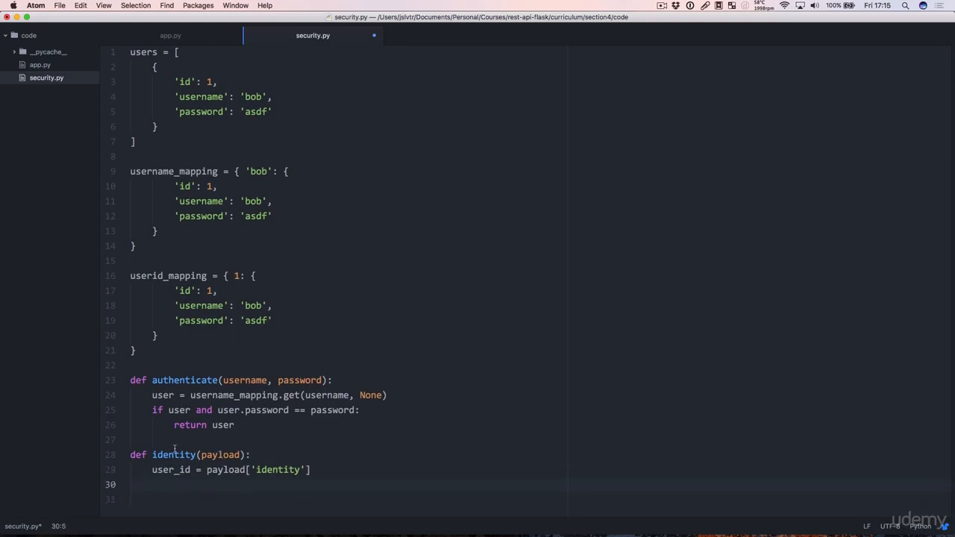
text(return)
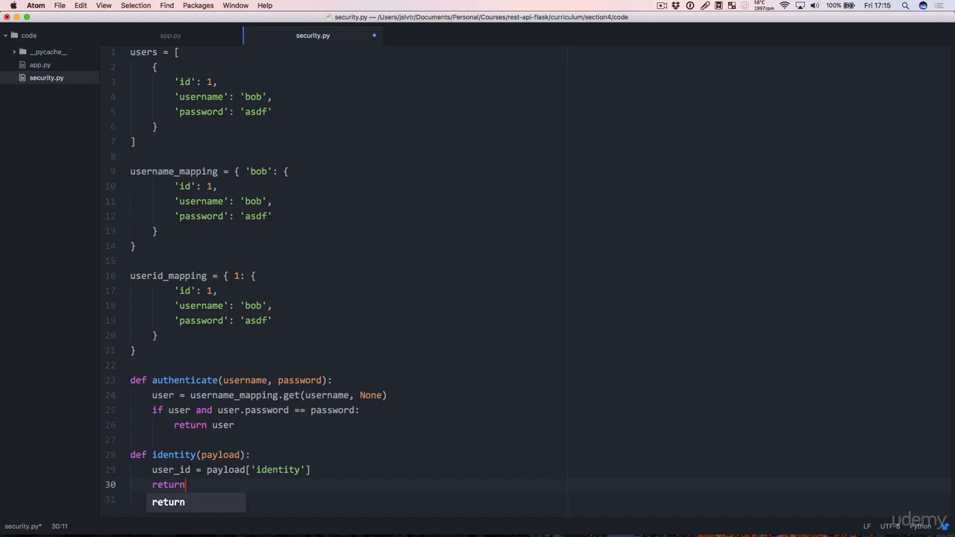
text(userid_mapping.get(us)
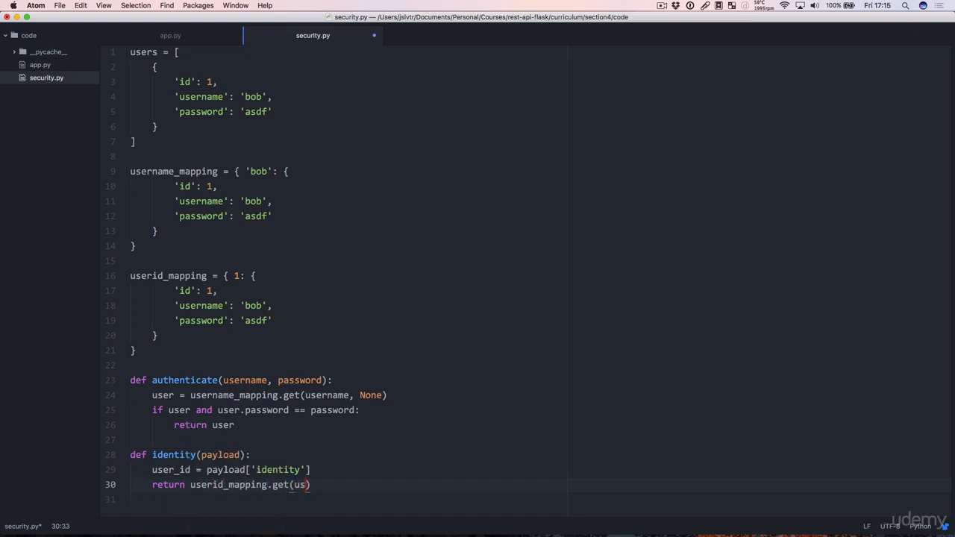
text(er_id, None)
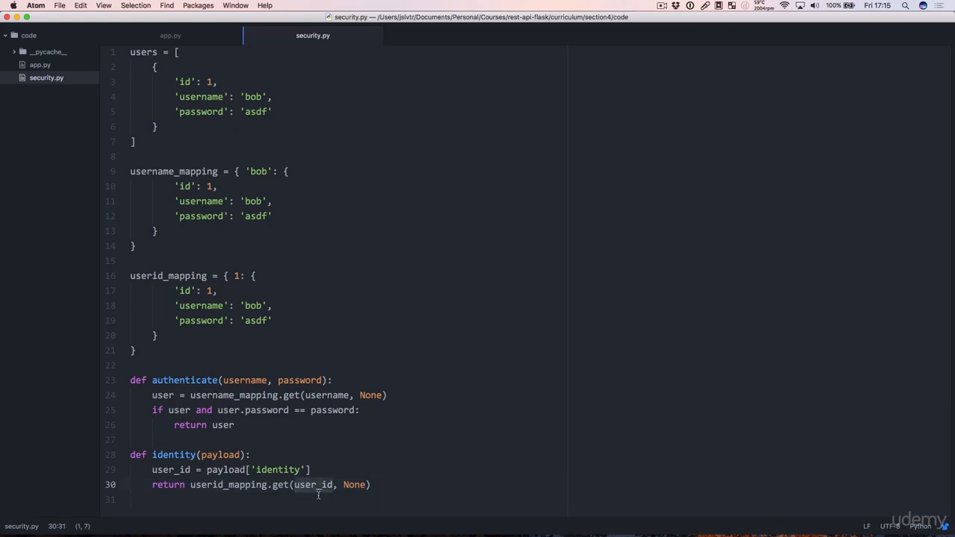
click(325, 395)
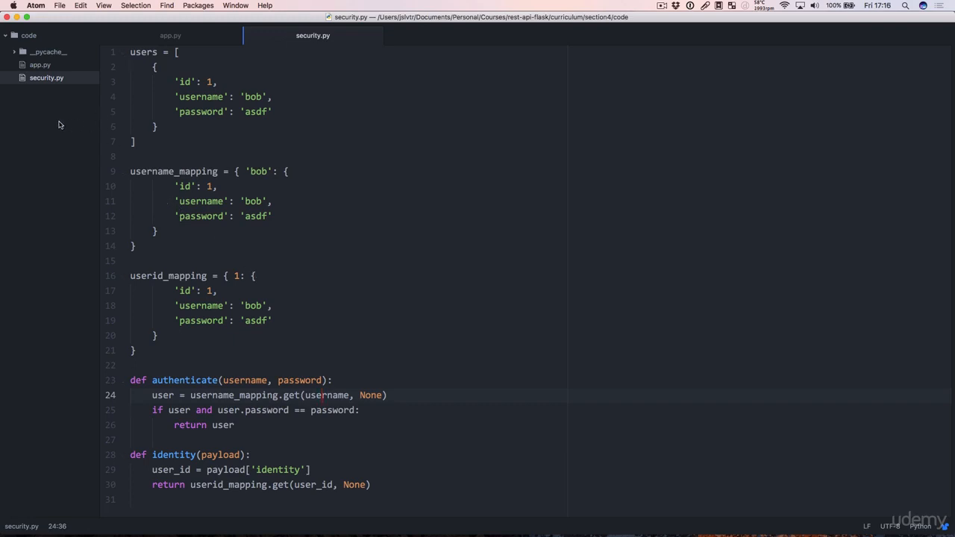
mouse_move(46, 121)
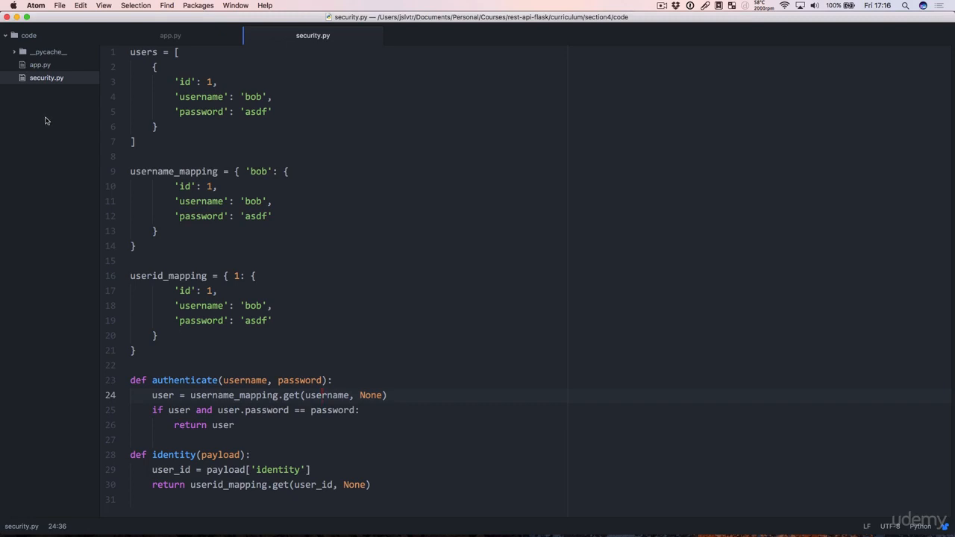
mouse_move(82, 145)
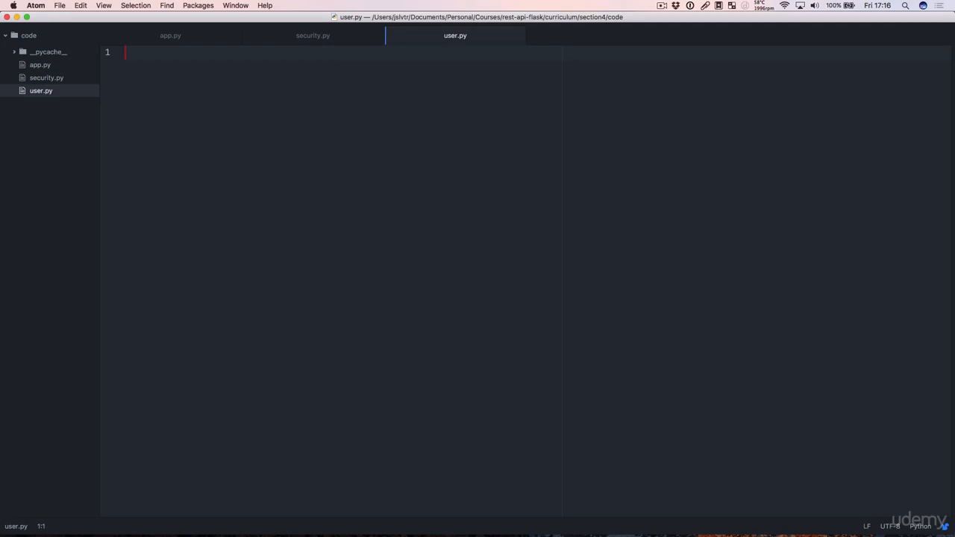
- In user.py, write class User whose __init__ stores _id, username and password
click(312, 35)
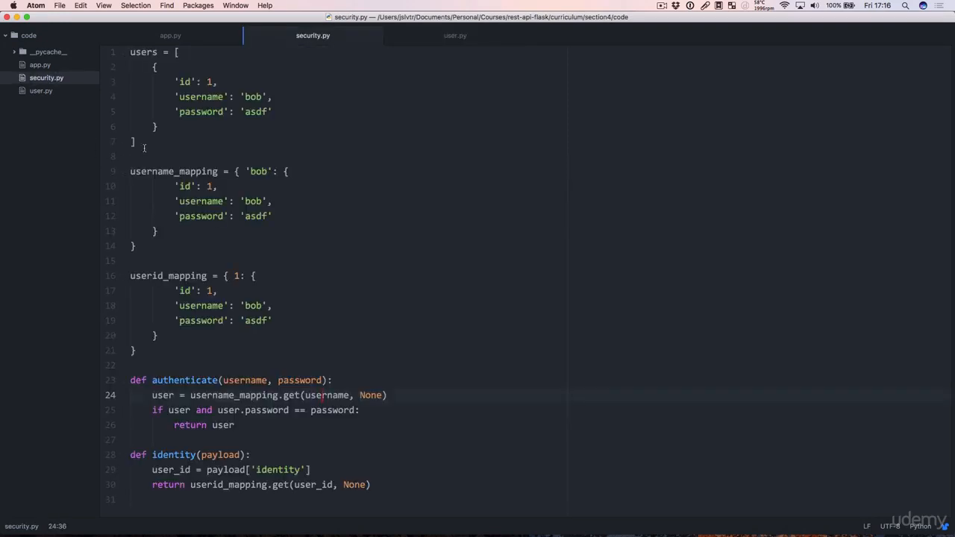
click(455, 35)
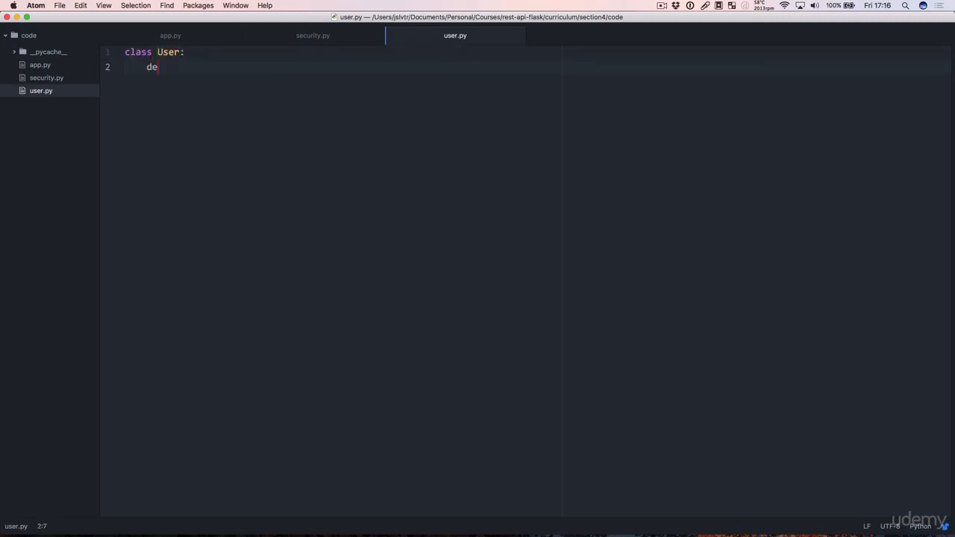
text(f __init__(self,)
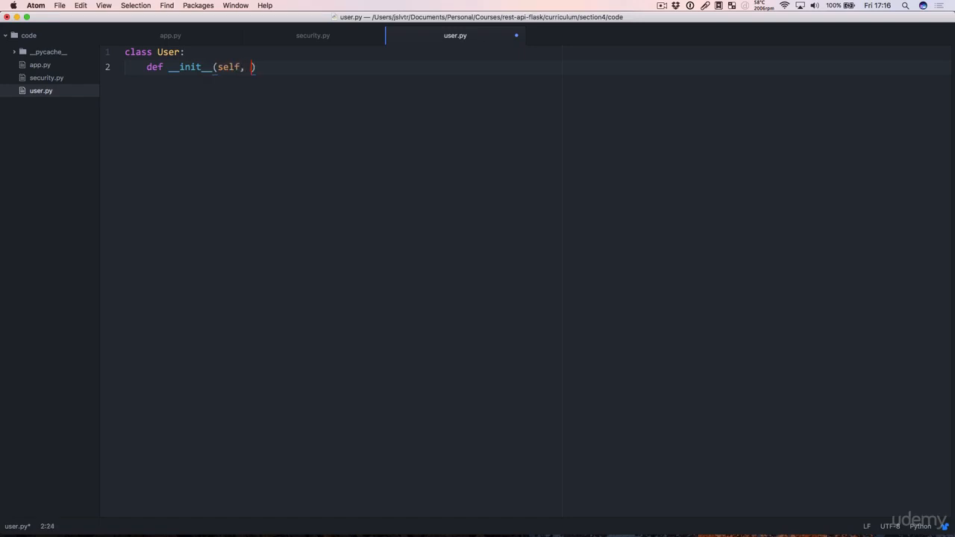
text(_id, username, password)
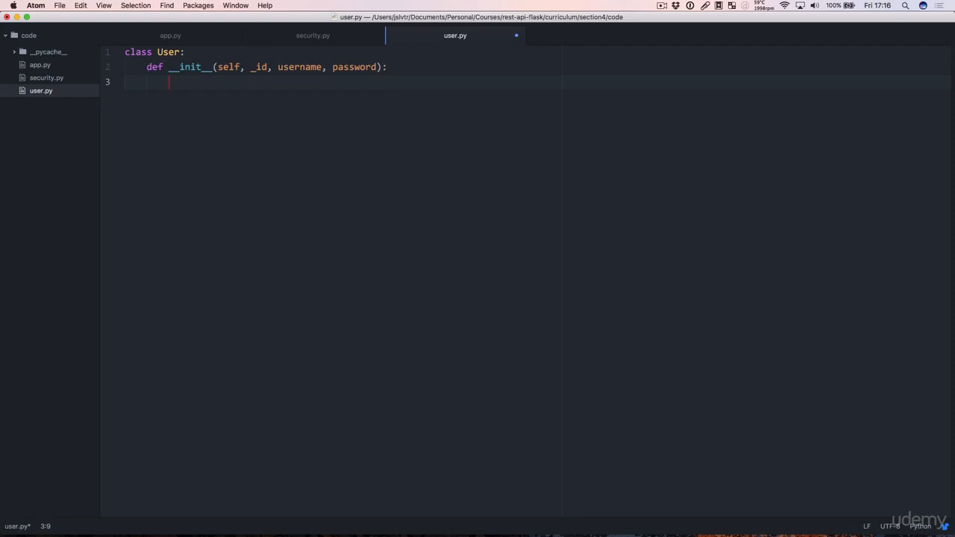
text(self.id = _id)
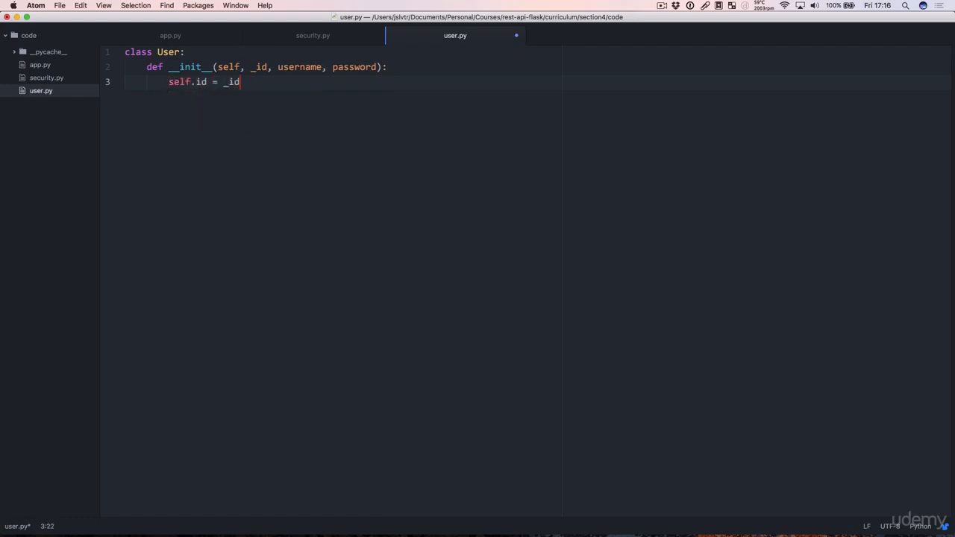
text(sel)
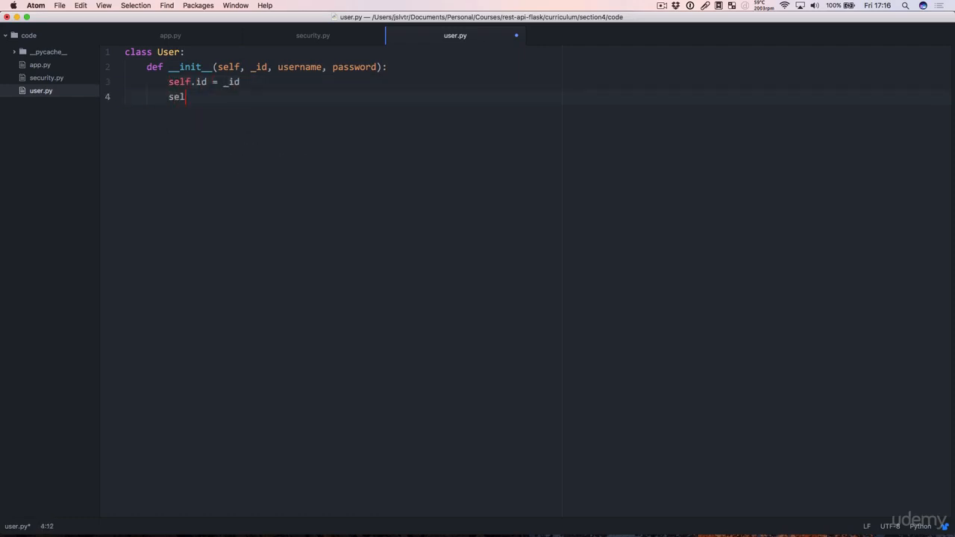
text(f.username = username)
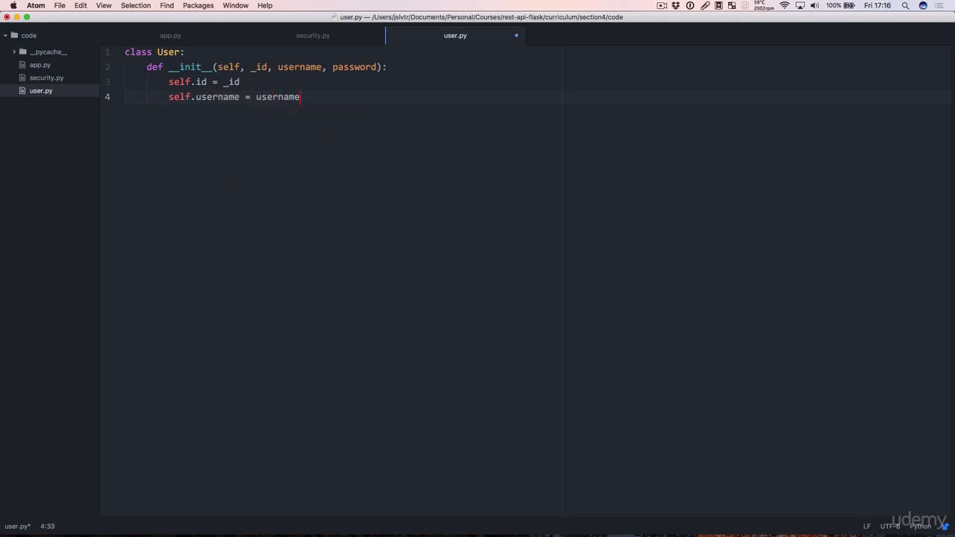
text(self.password =)
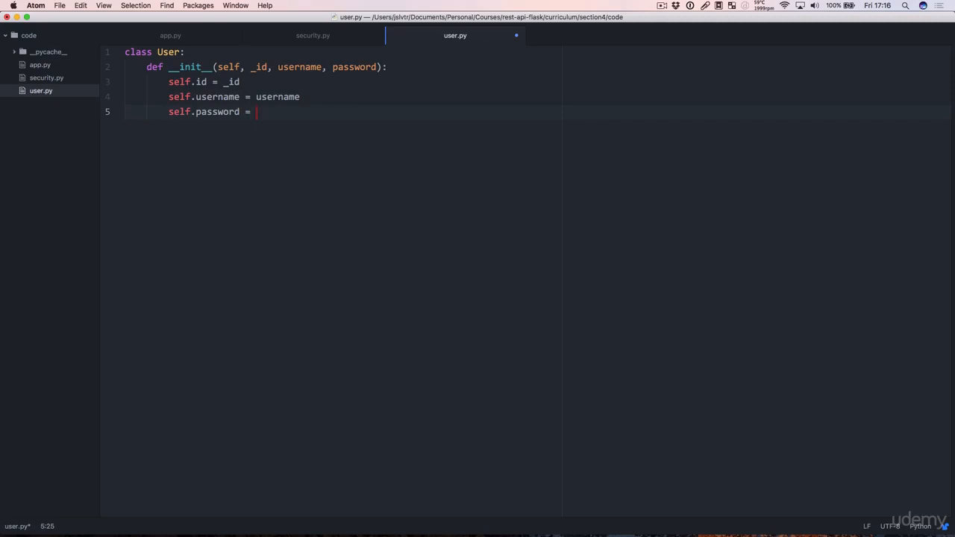
text(password)
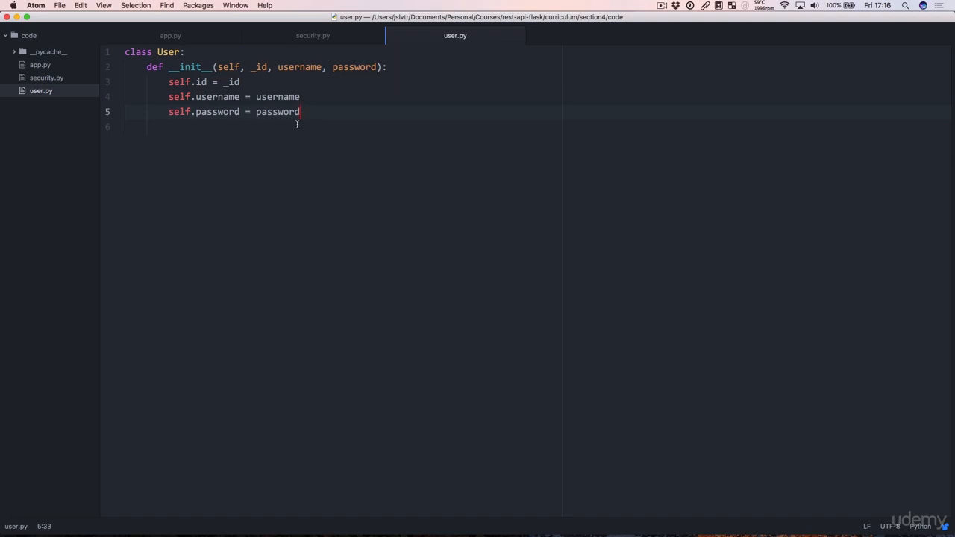
mouse_move(353, 149)
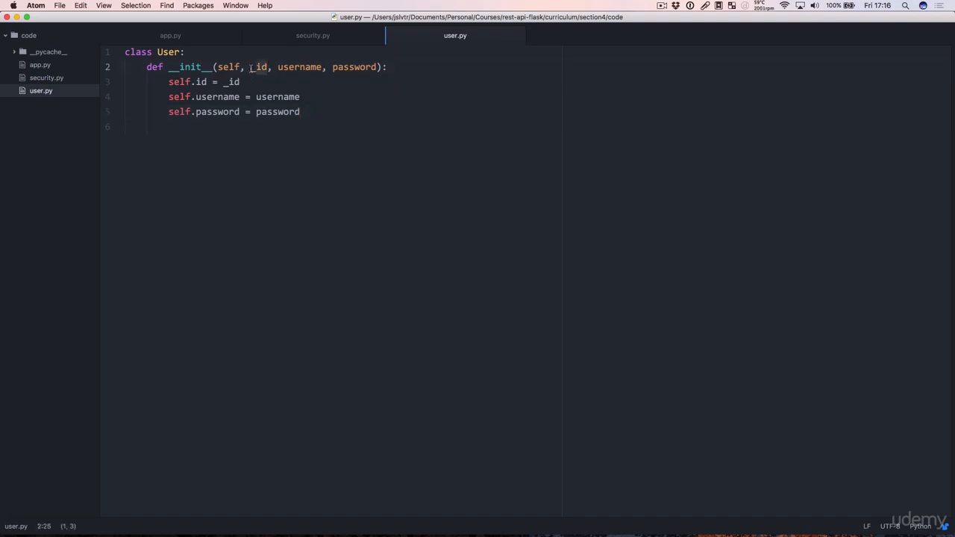
click(241, 82)
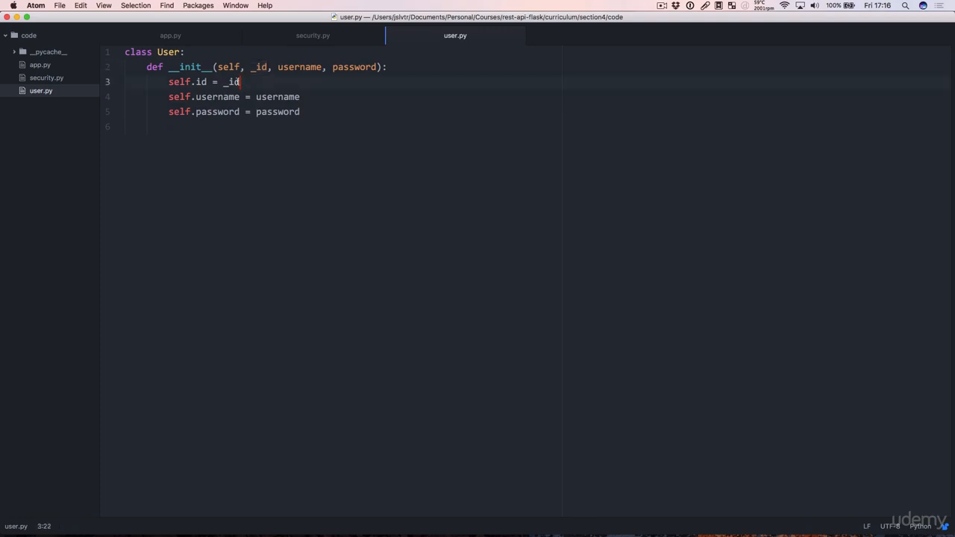
key(backspace)
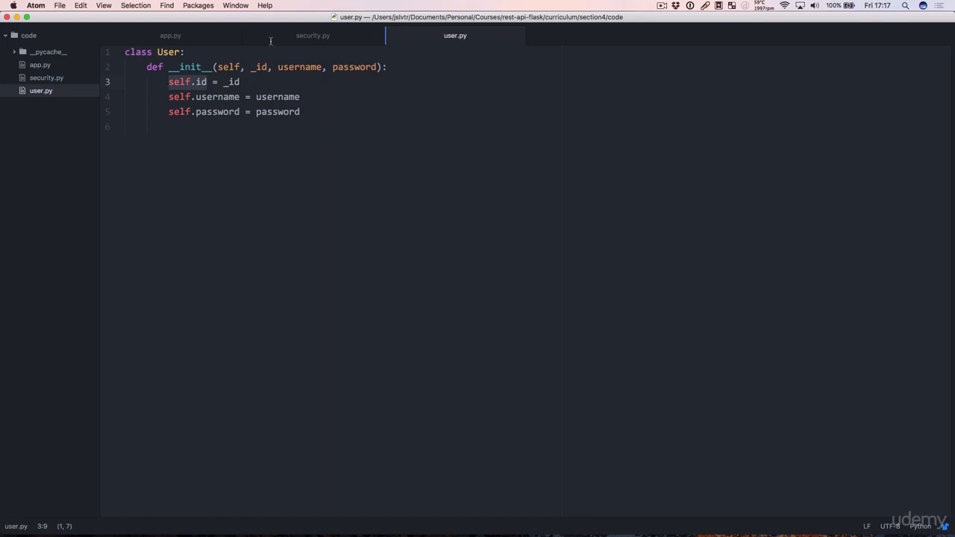
mouse_move(313, 64)
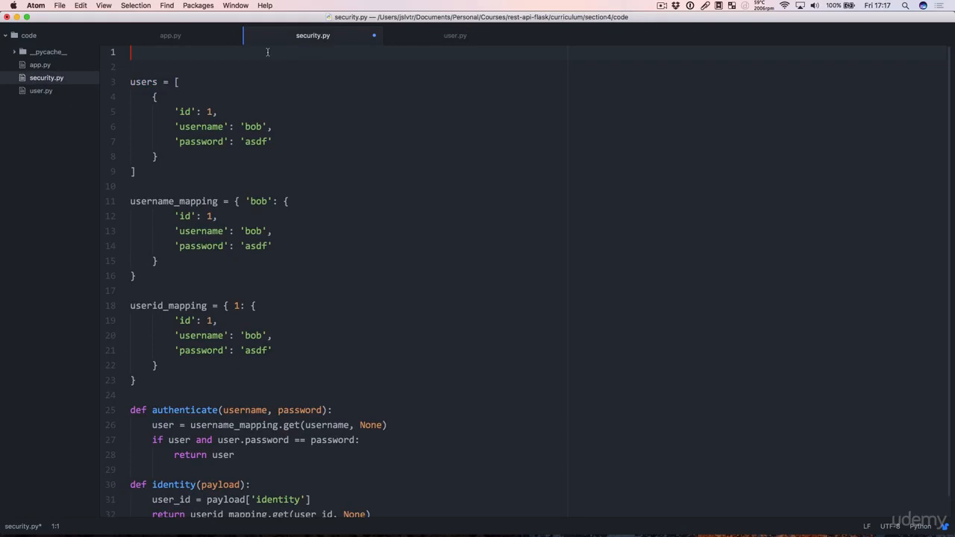
- Import User from user and make users hold User(1, 'bob', 'asdf')
text(fr)
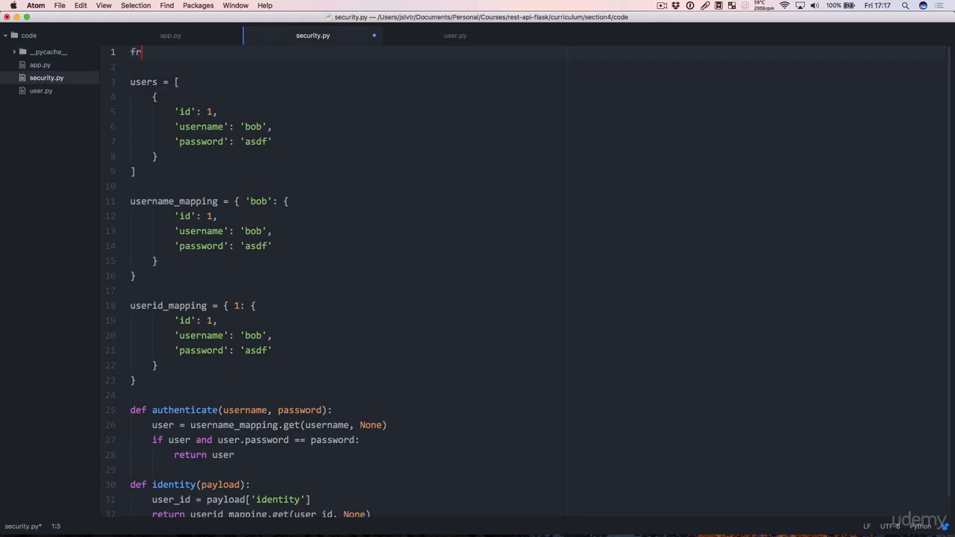
text(from user import User)
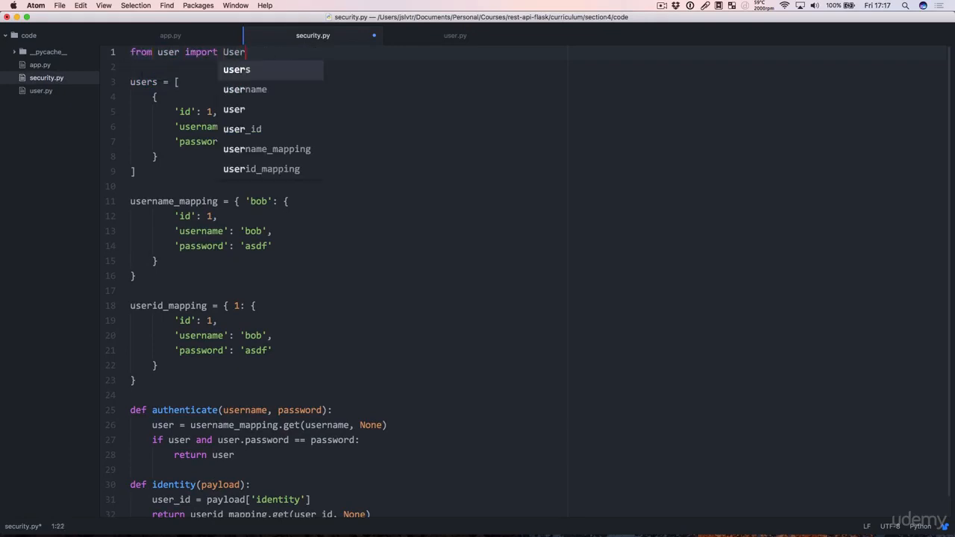
key(escape)
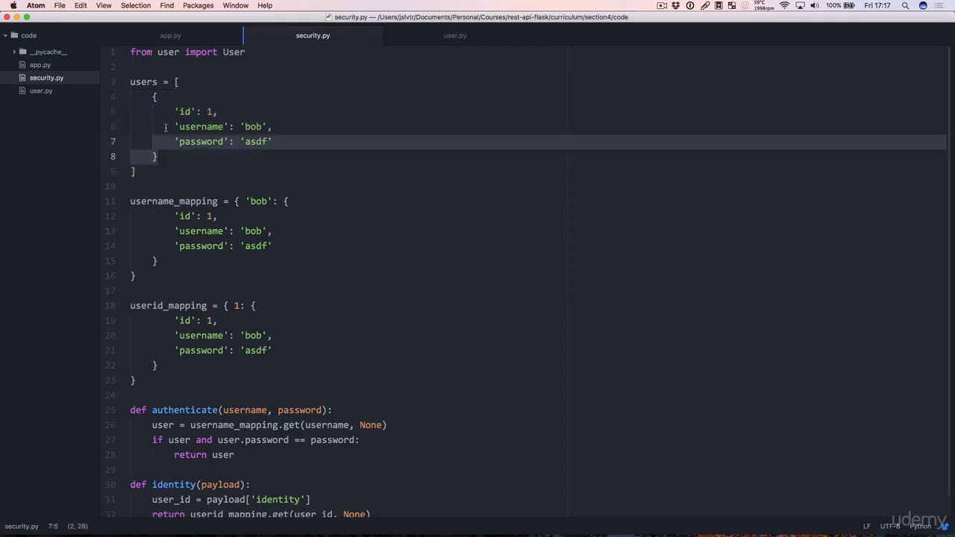
text(User(1, 'bob)
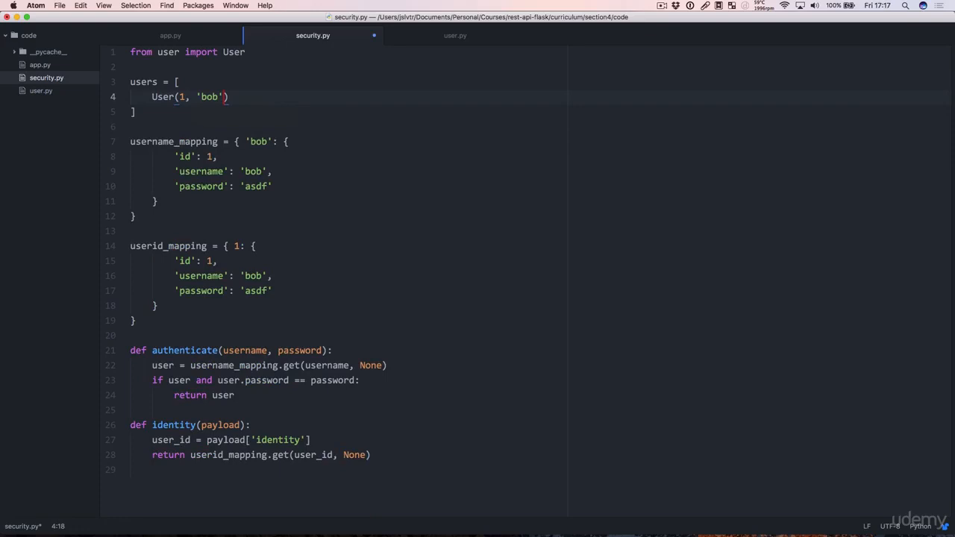
text(, 'asdf')
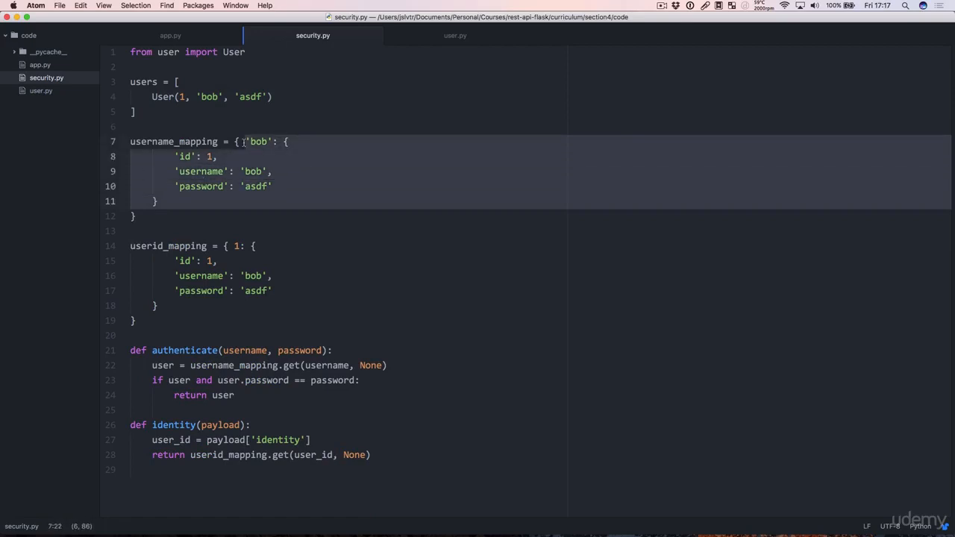
mouse_move(237, 186)
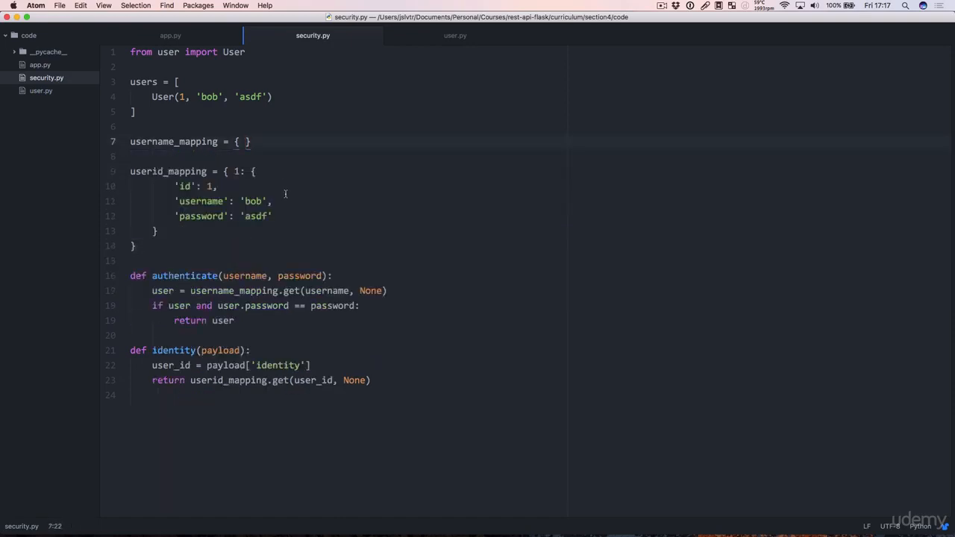
- Rewrite the mappings as {u.username: u for u in users} and {u.id: u for u in users}
text(u)
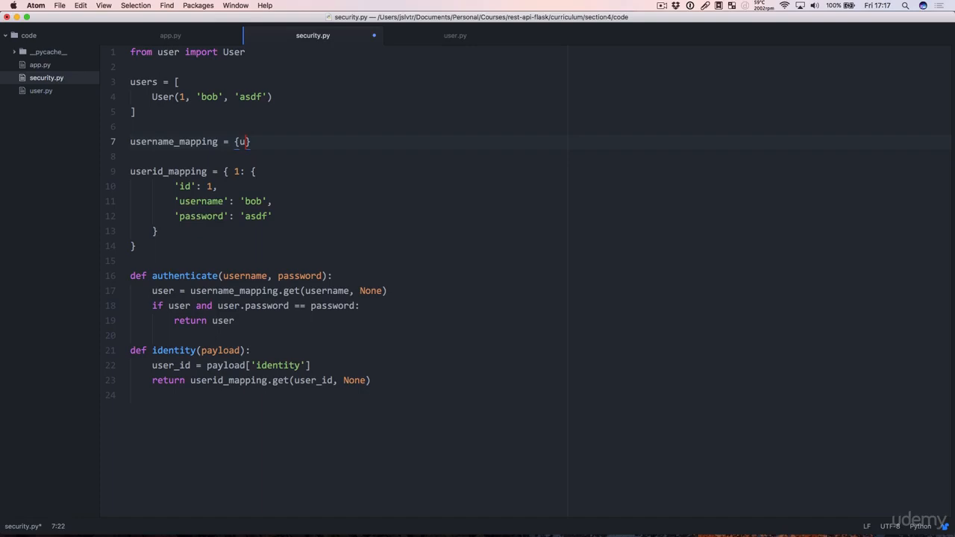
text(.username: u for)
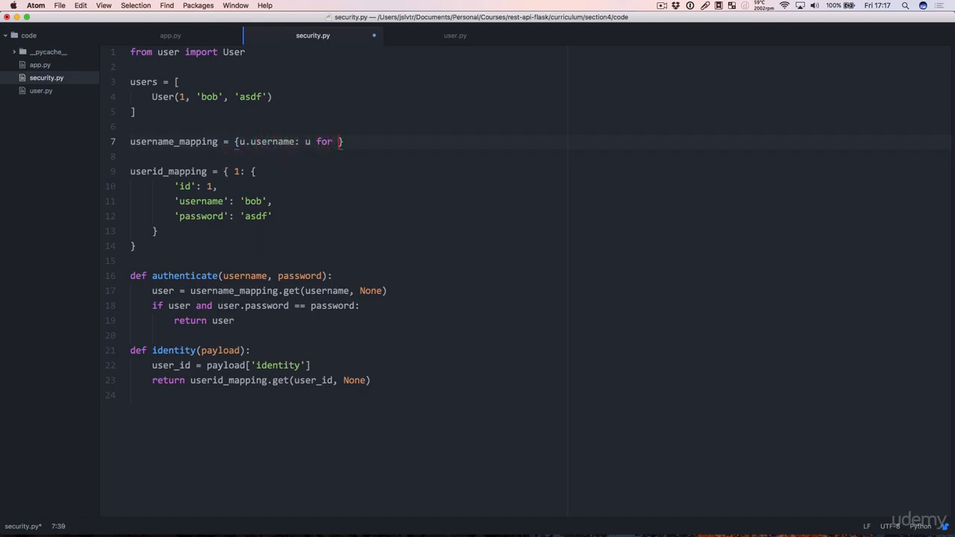
text(u in users)
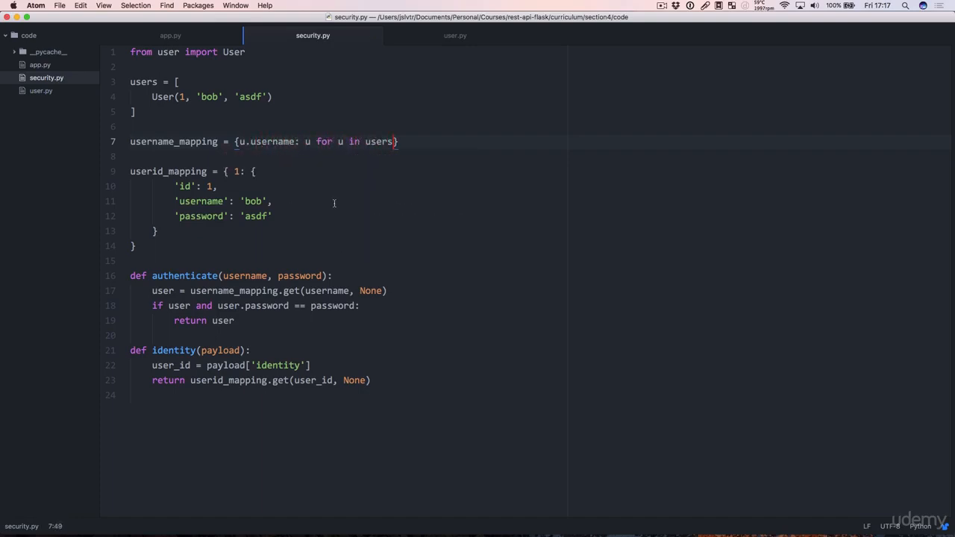
click(316, 156)
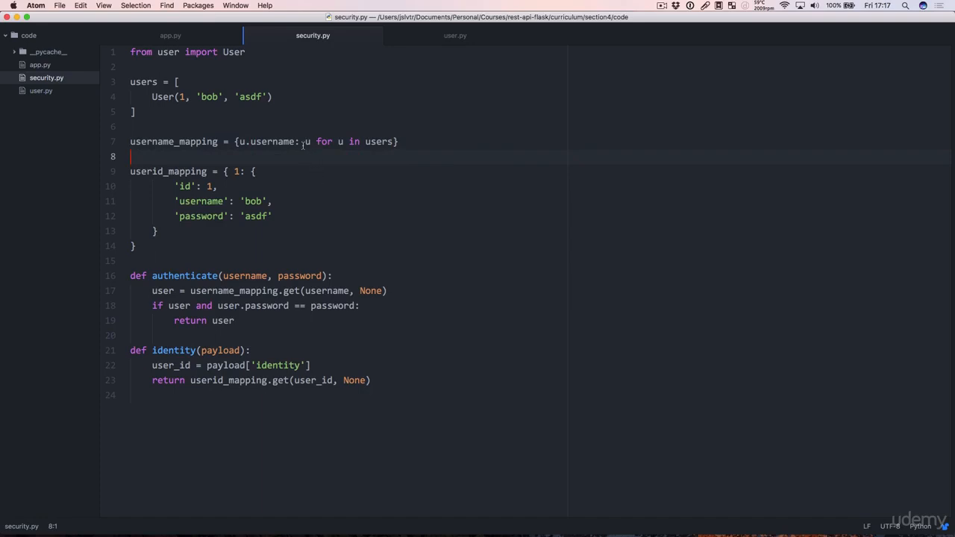
click(306, 141)
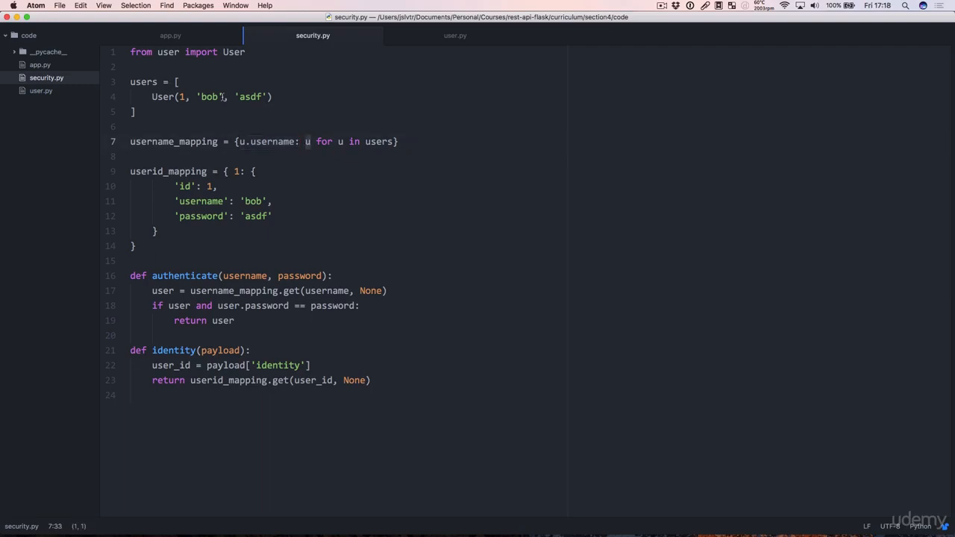
click(274, 96)
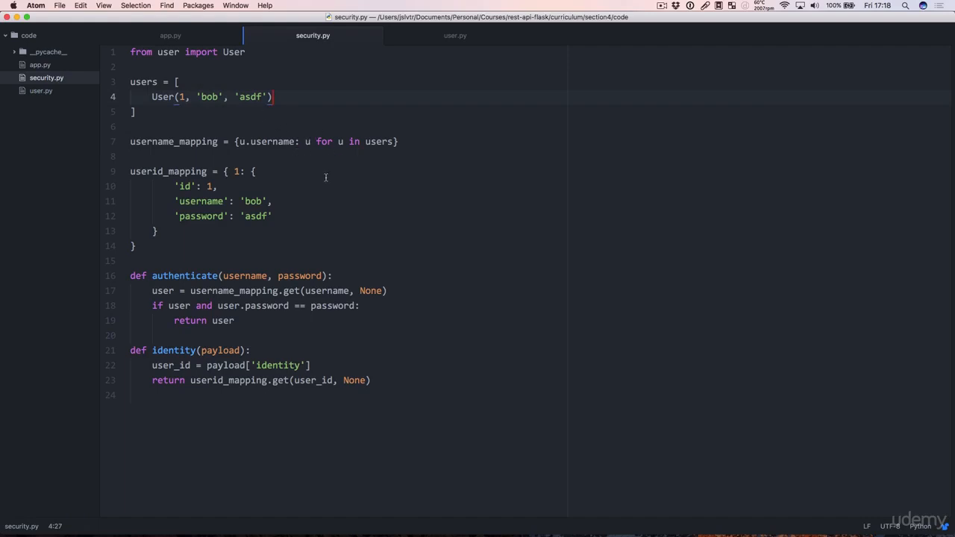
text(userid_mapping =)
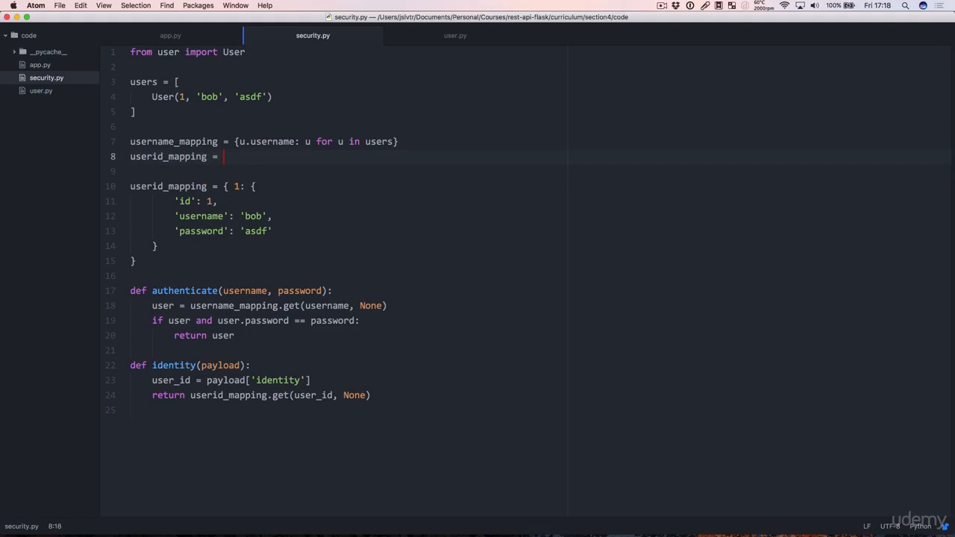
text({u.id})
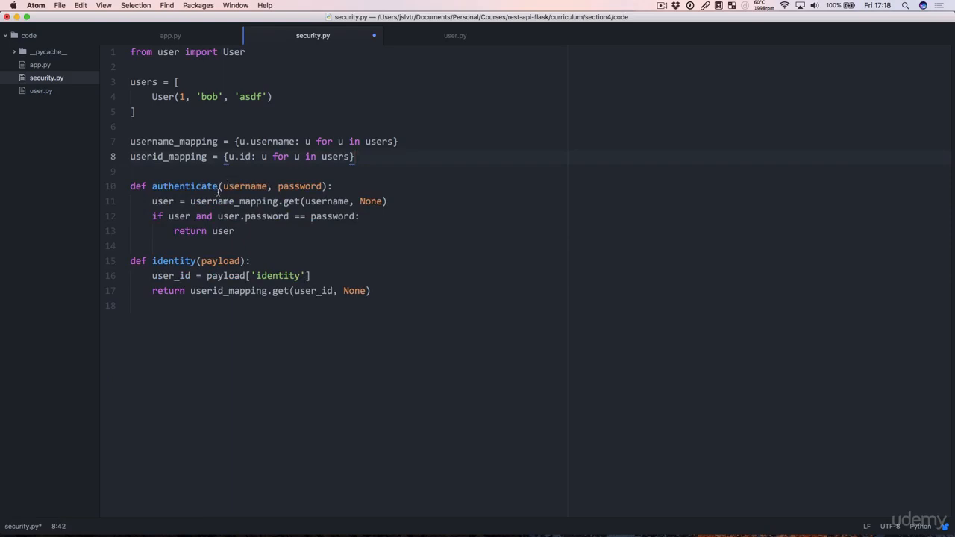
mouse_move(277, 333)
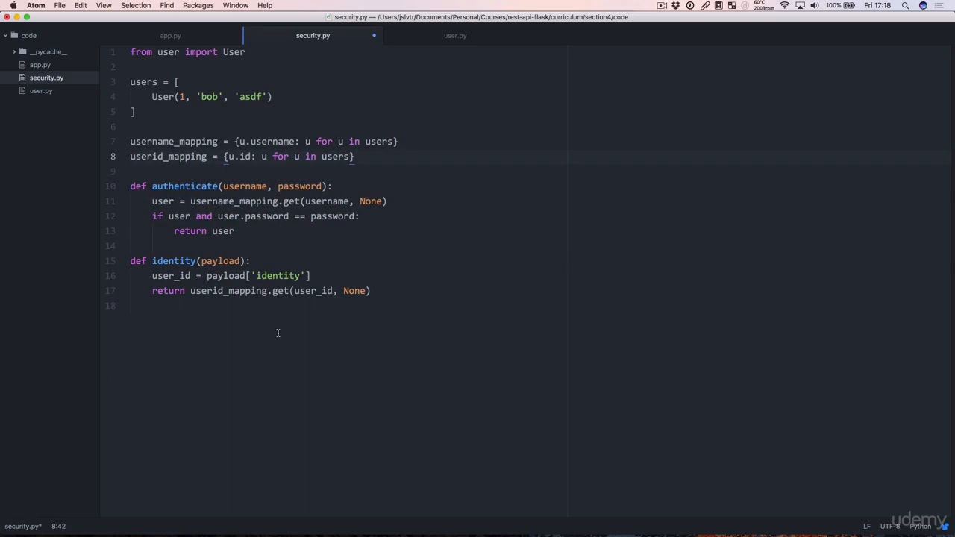
mouse_move(275, 329)
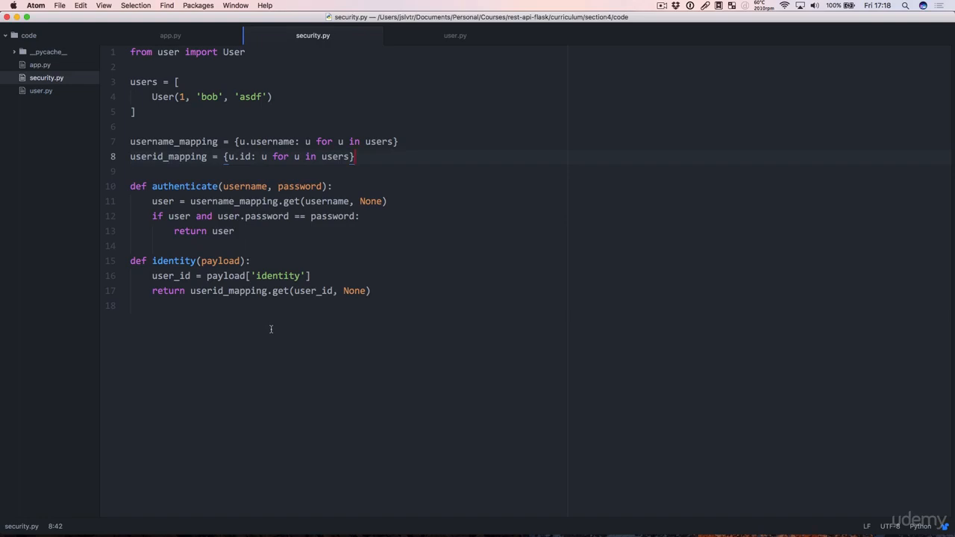
mouse_move(262, 347)
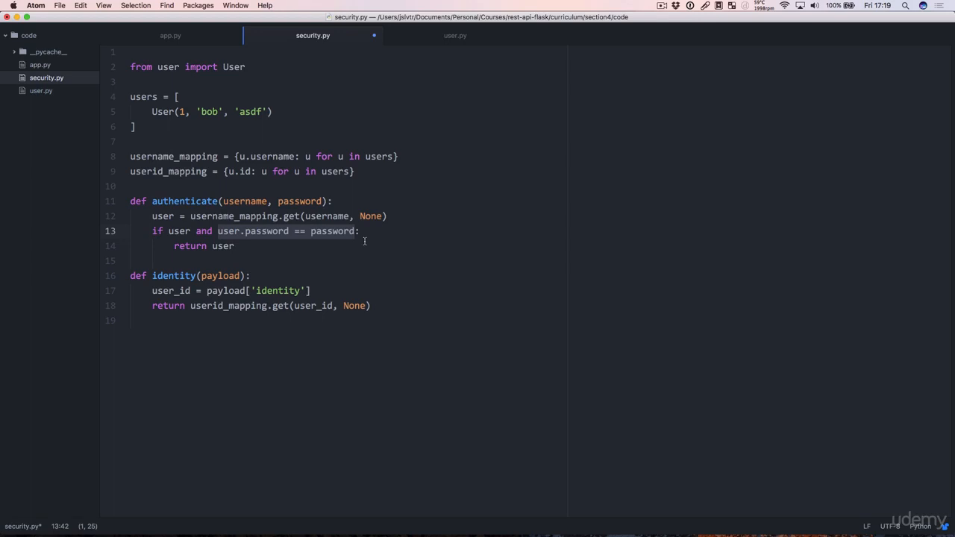
- Add 'from werkzeug.security import safe_str_cmp' on the empty top line of security.py
click(130, 51)
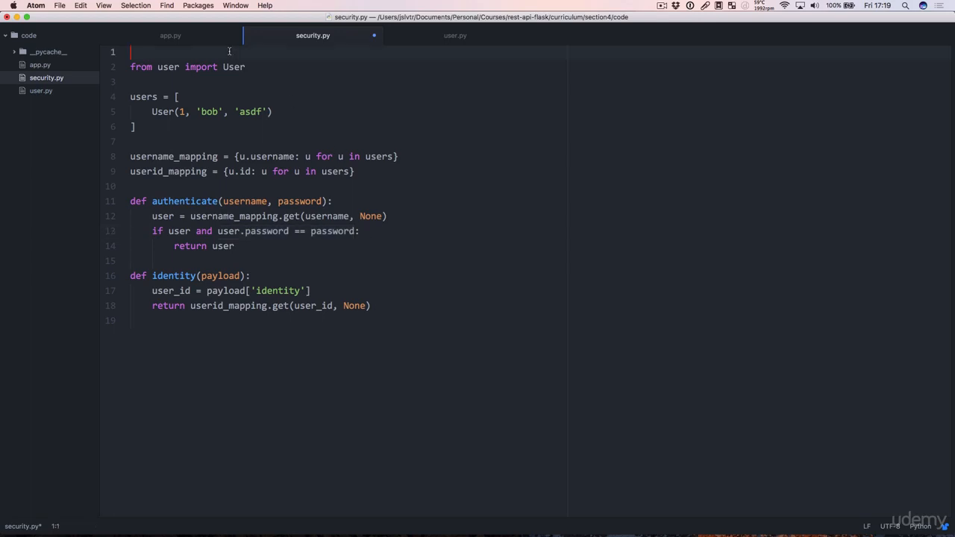
text(from)
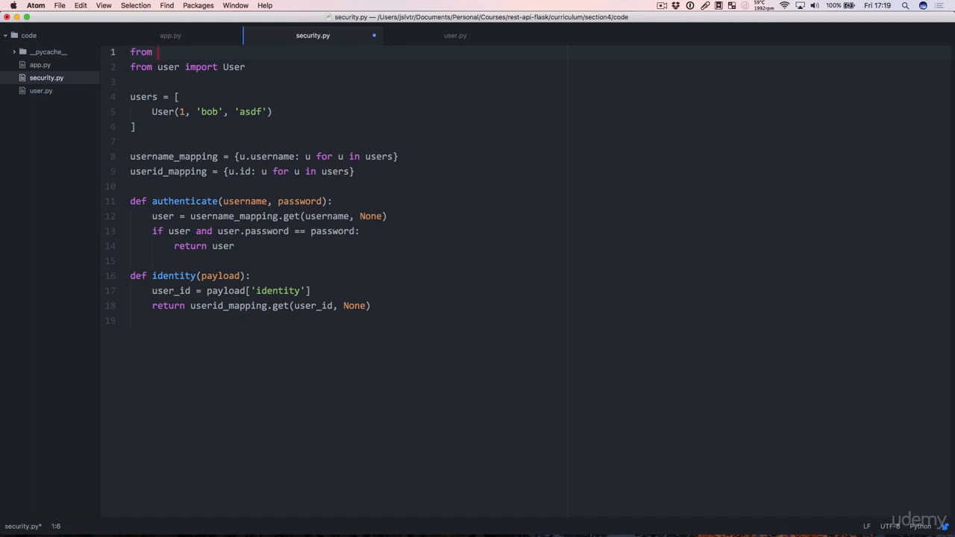
text(wekzeug)
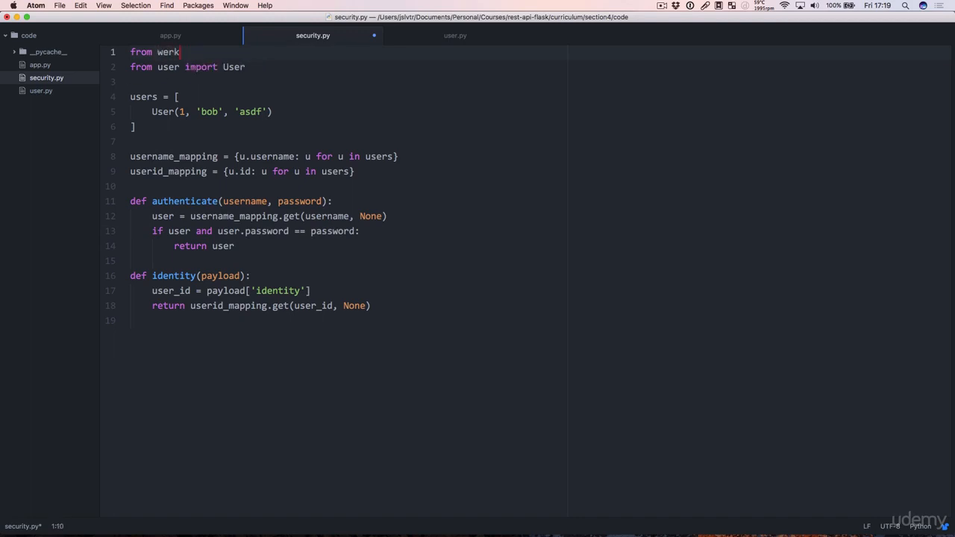
text(zeug.secu)
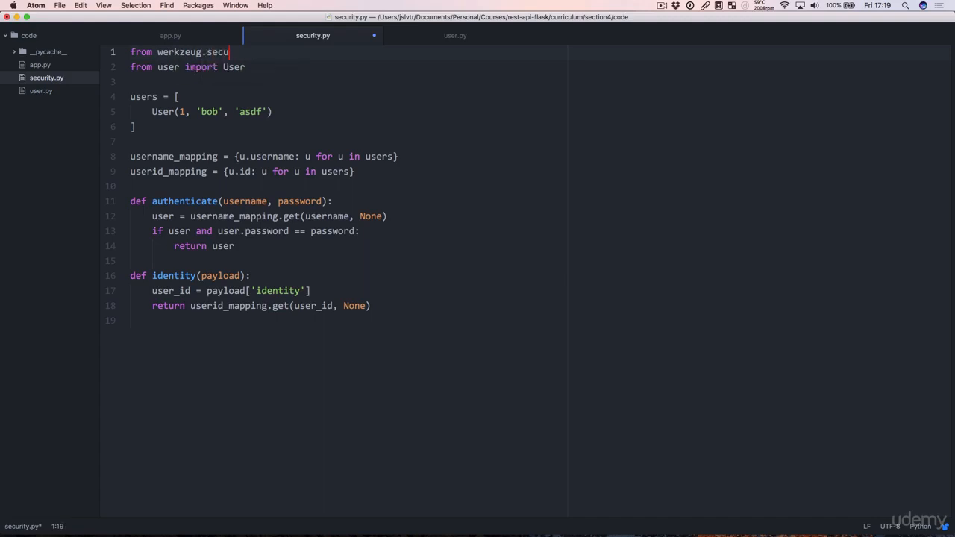
text(rity import)
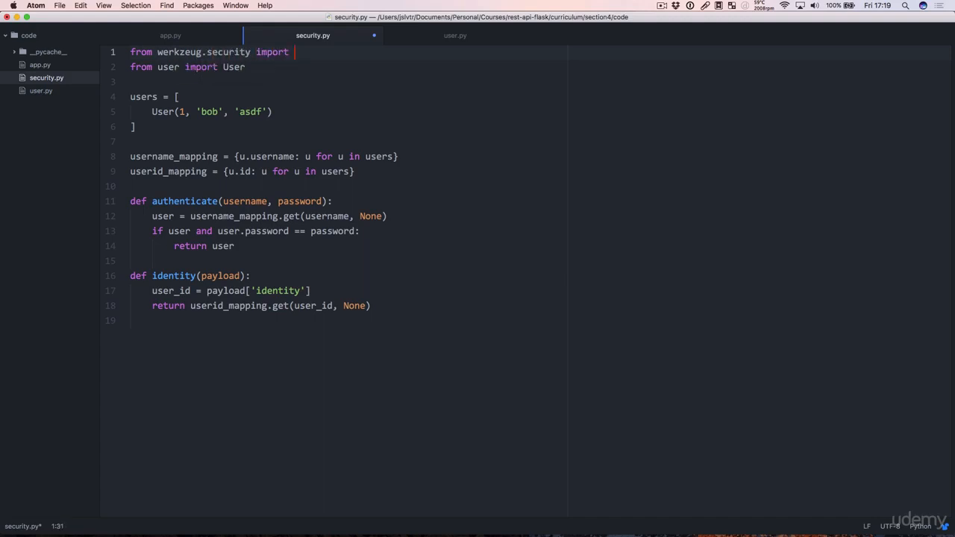
text(safe_str_cmp)
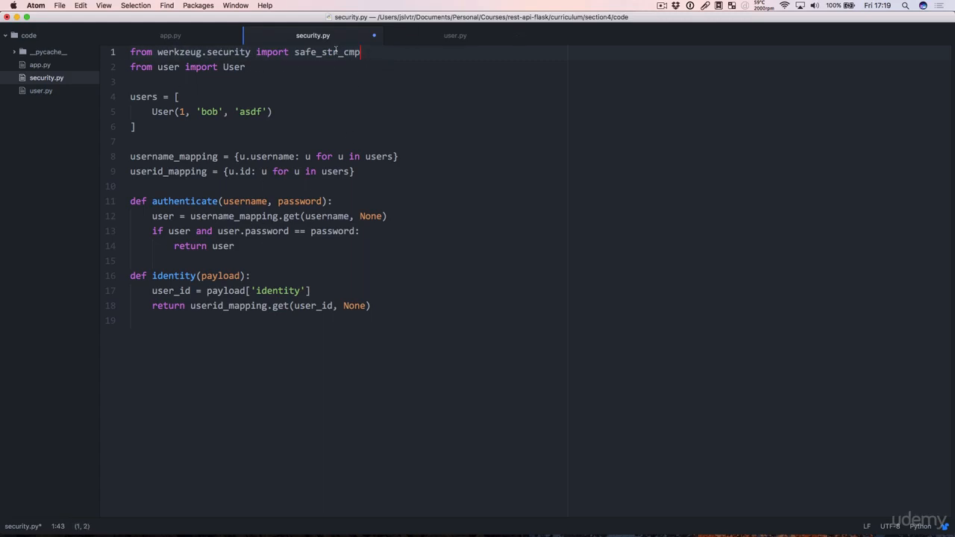
- Check the werkzeug.security module name, then wrap the password check in safe_str_cmp(user.password, password)
click(154, 52)
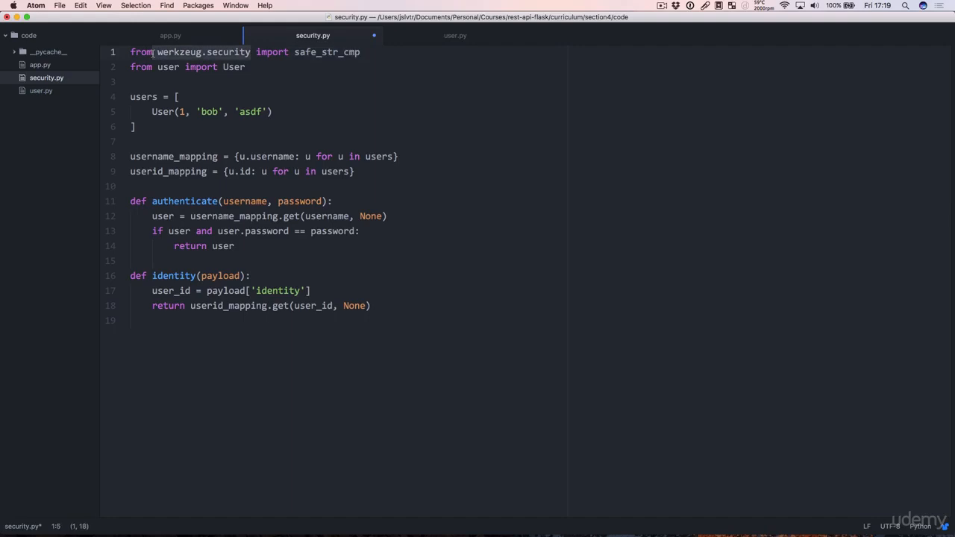
click(219, 230)
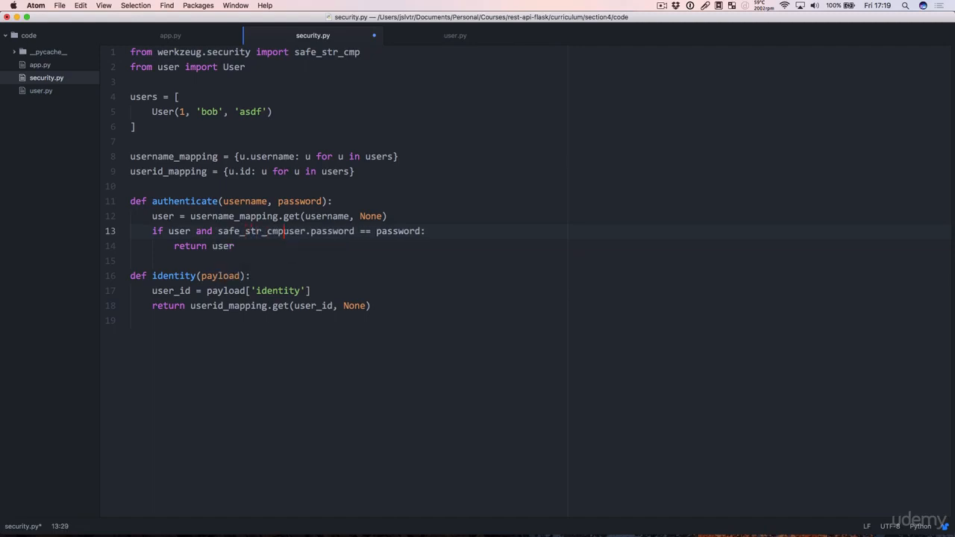
text(user)
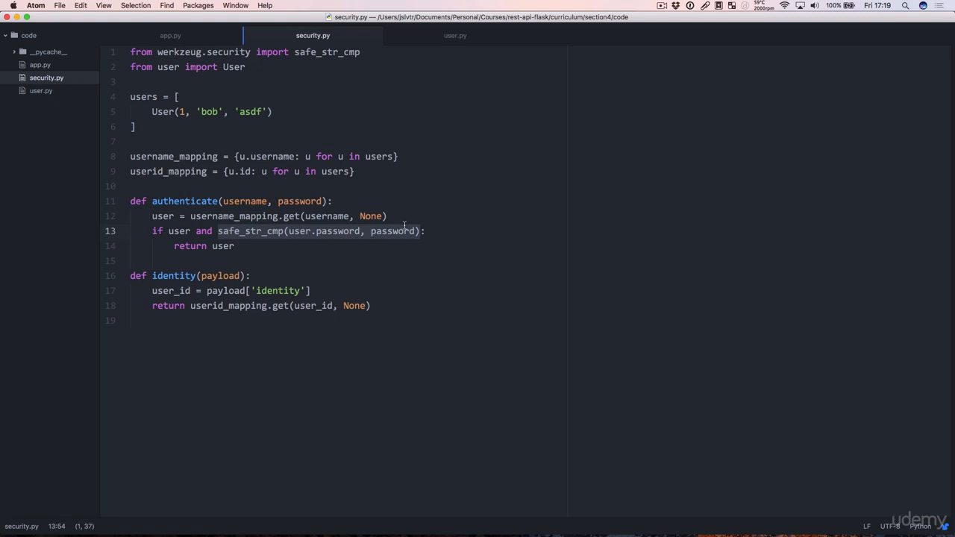
mouse_move(427, 304)
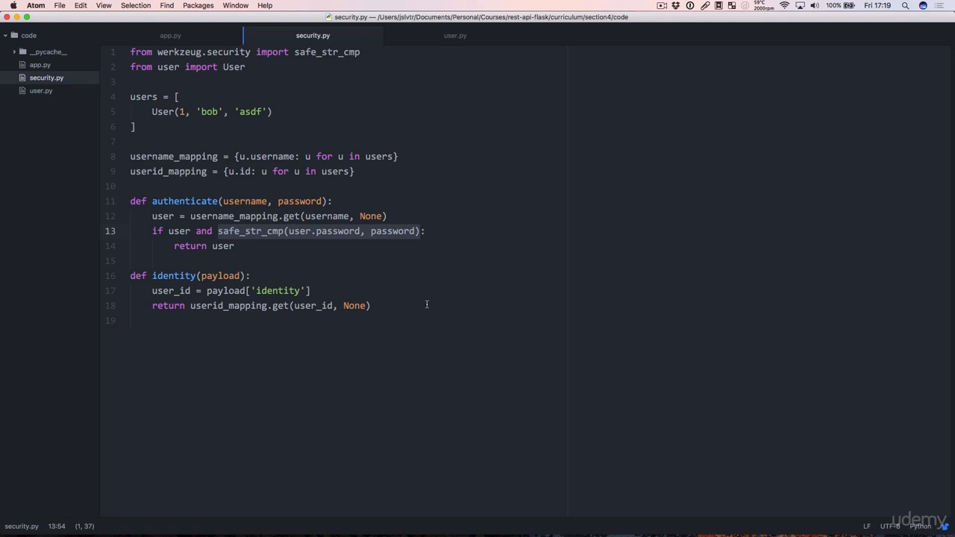
mouse_move(414, 308)
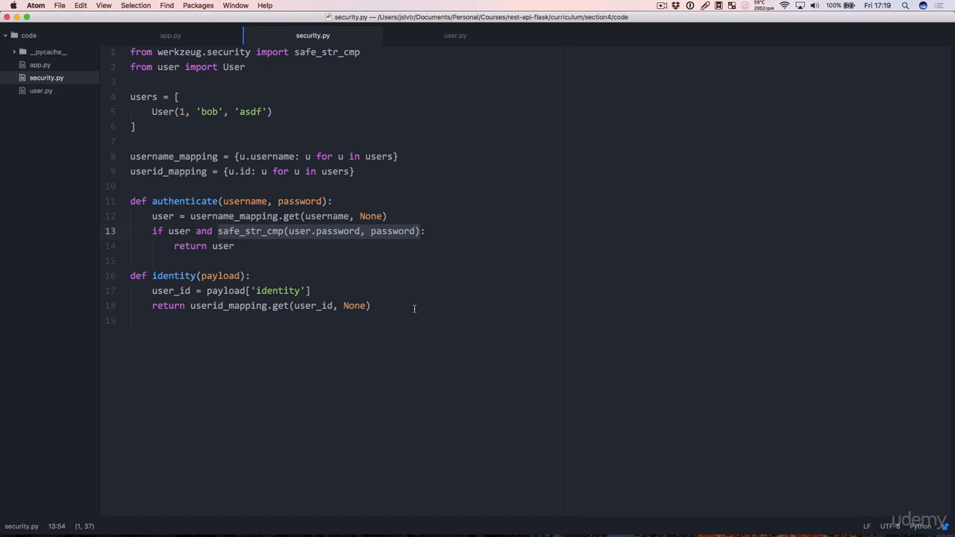
mouse_move(179, 267)
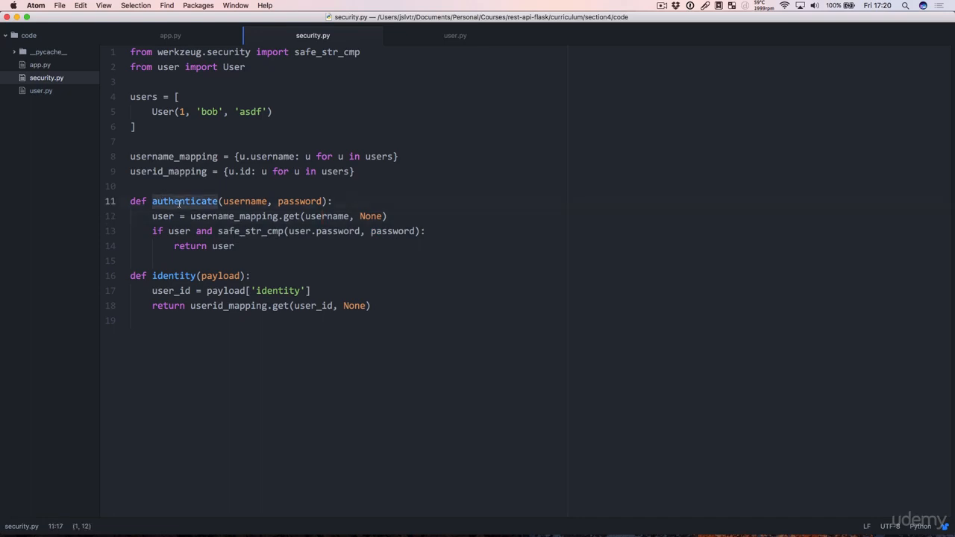
mouse_move(179, 274)
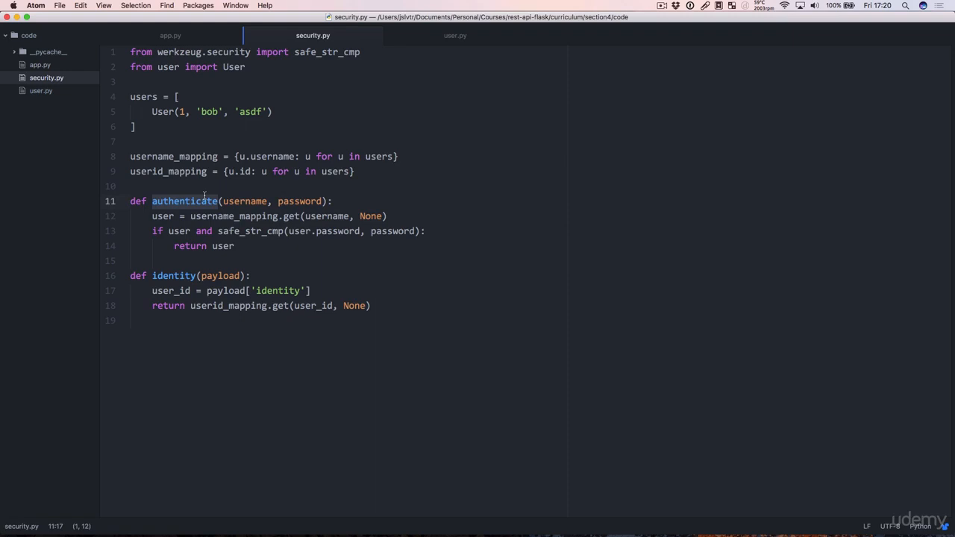
mouse_move(210, 187)
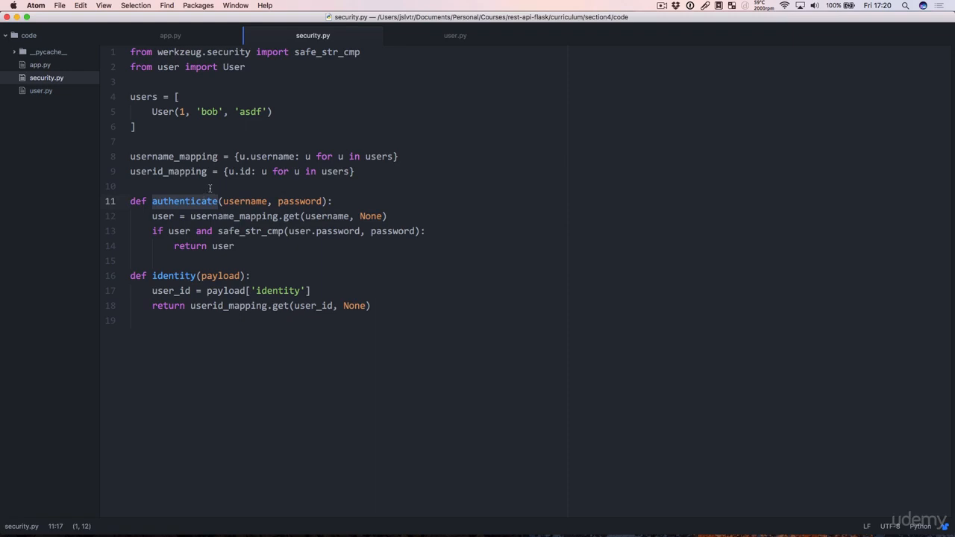